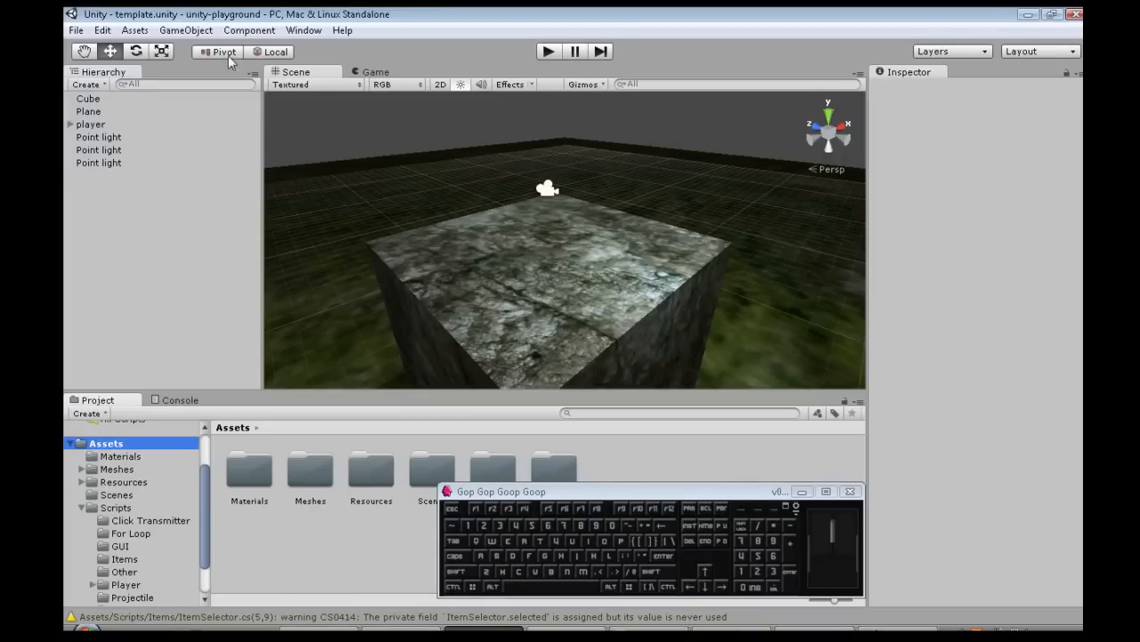
Create a sphere from the GameObject menu and move it up above the ground.
{"action": "left_click", "coordinate": [196, 28]}
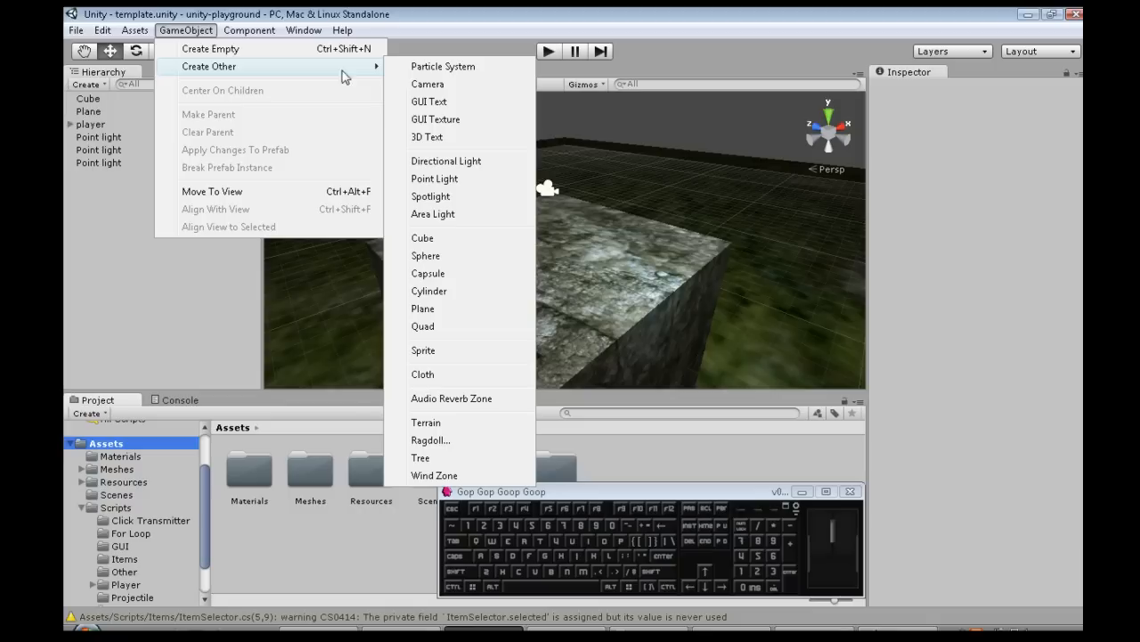
{"action": "left_click", "coordinate": [422, 256]}
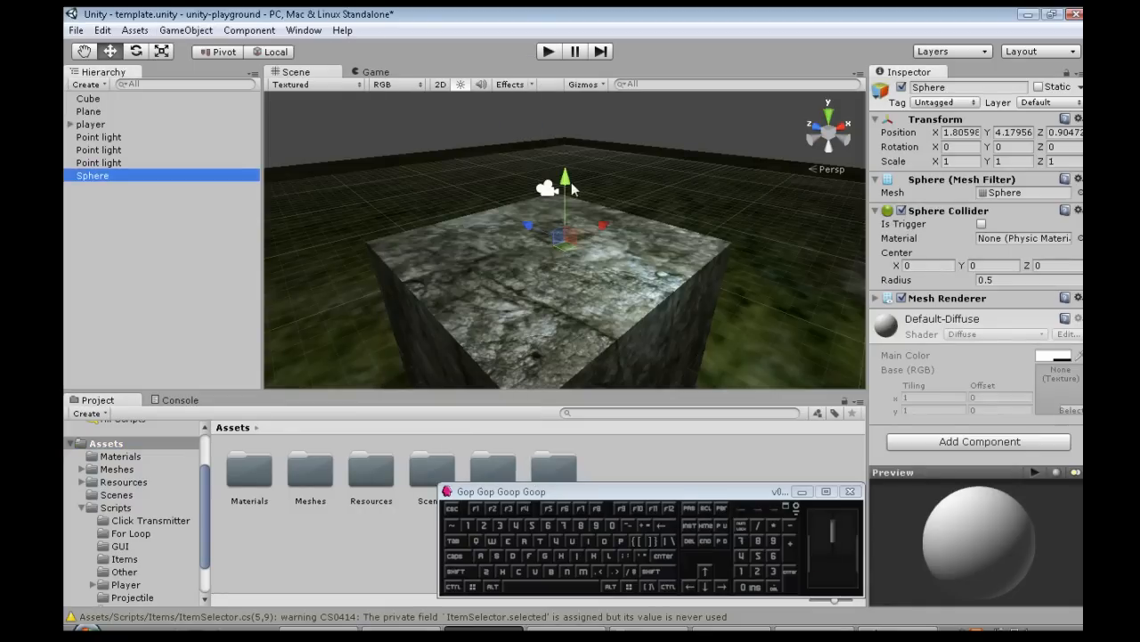
{"action": "left_click_drag", "start_coordinate": [566, 176], "coordinate": [488, 222]}
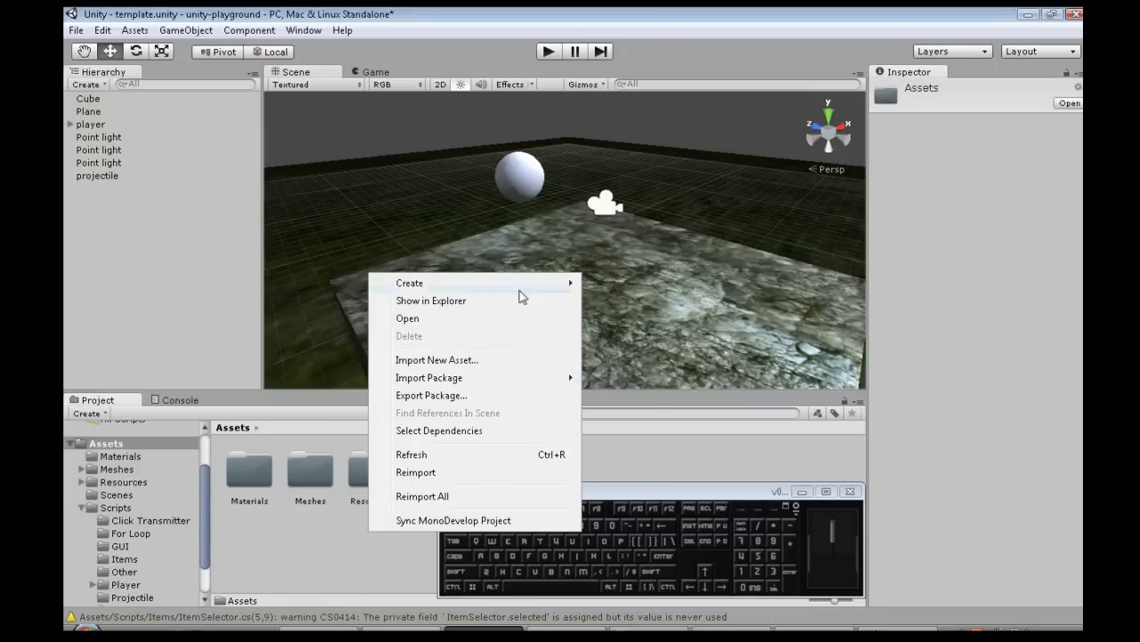
Open the Assets/Resources folder and select the projectile object in the Hierarchy.
{"action": "left_click", "coordinate": [409, 282]}
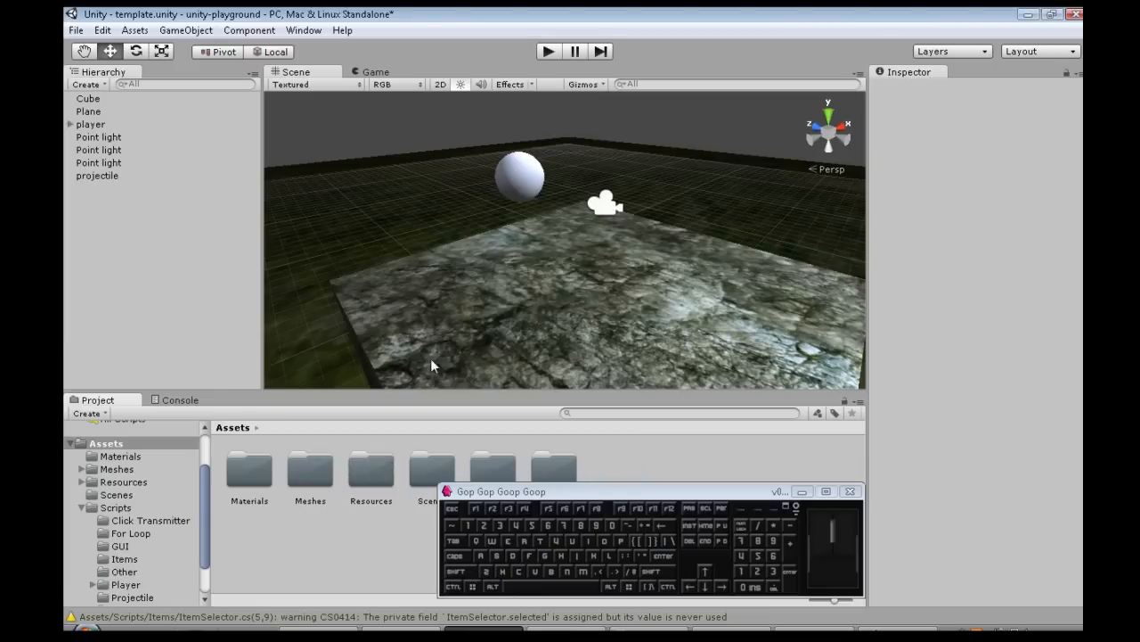
{"action": "left_click", "coordinate": [370, 471]}
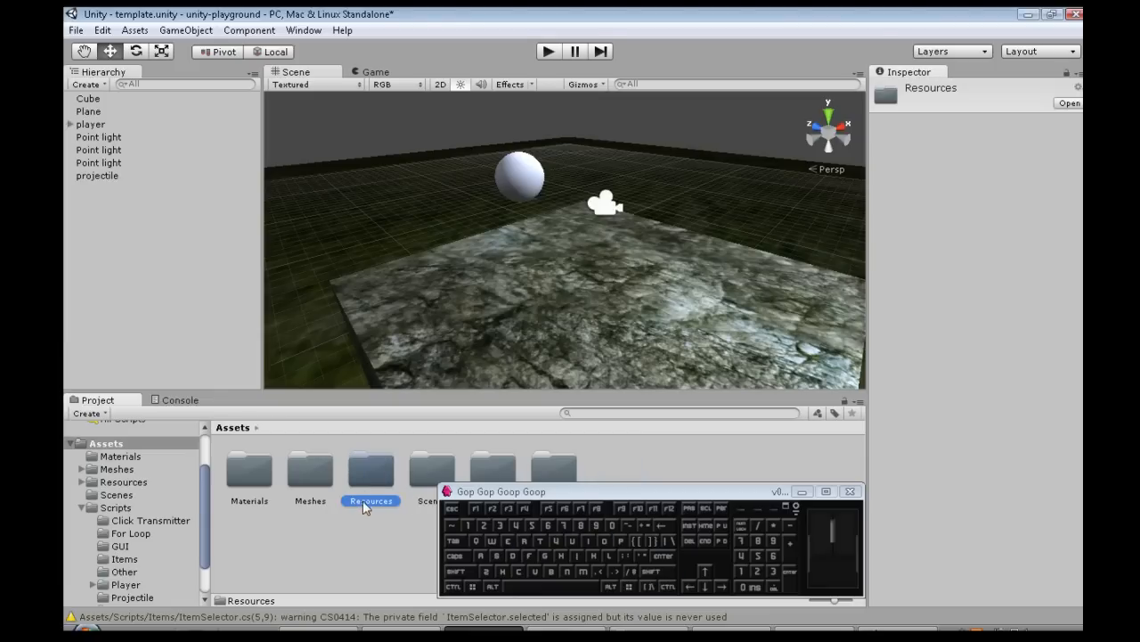
{"action": "double_click", "coordinate": [370, 473]}
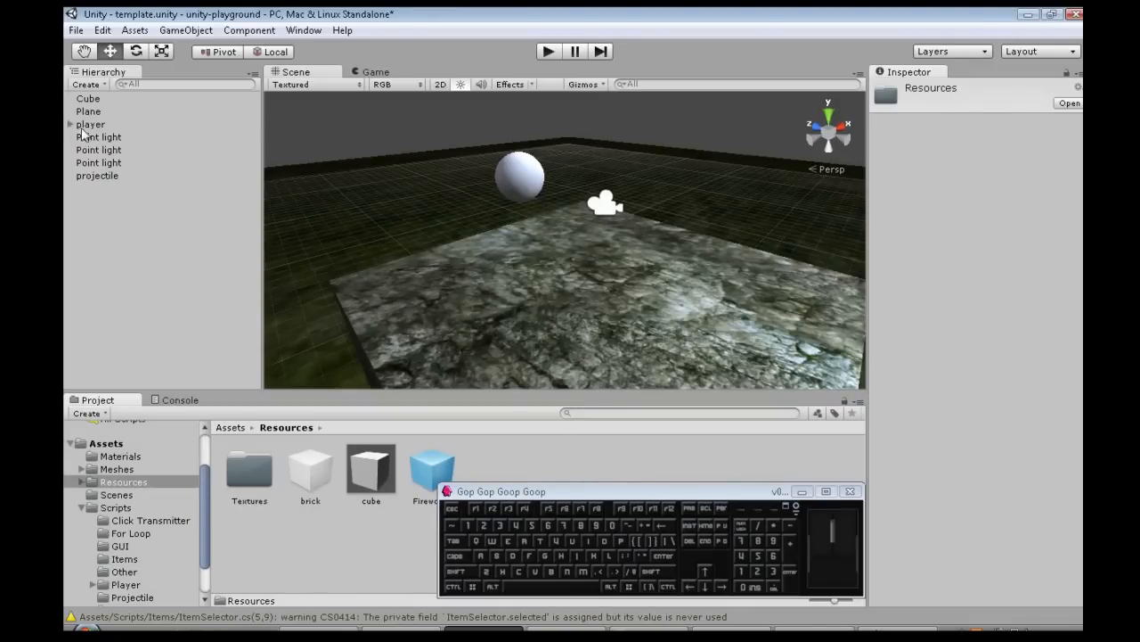
{"action": "left_click", "coordinate": [96, 176]}
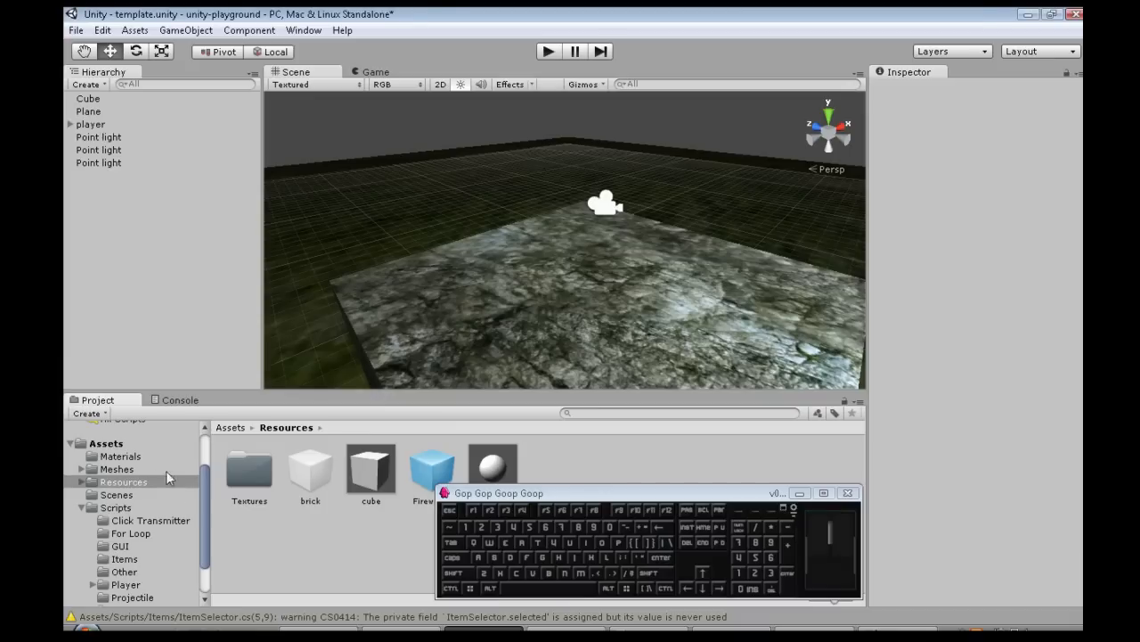
Create a C# script named ProjectileShooter in the Scripts folder.
{"action": "left_click", "coordinate": [116, 507]}
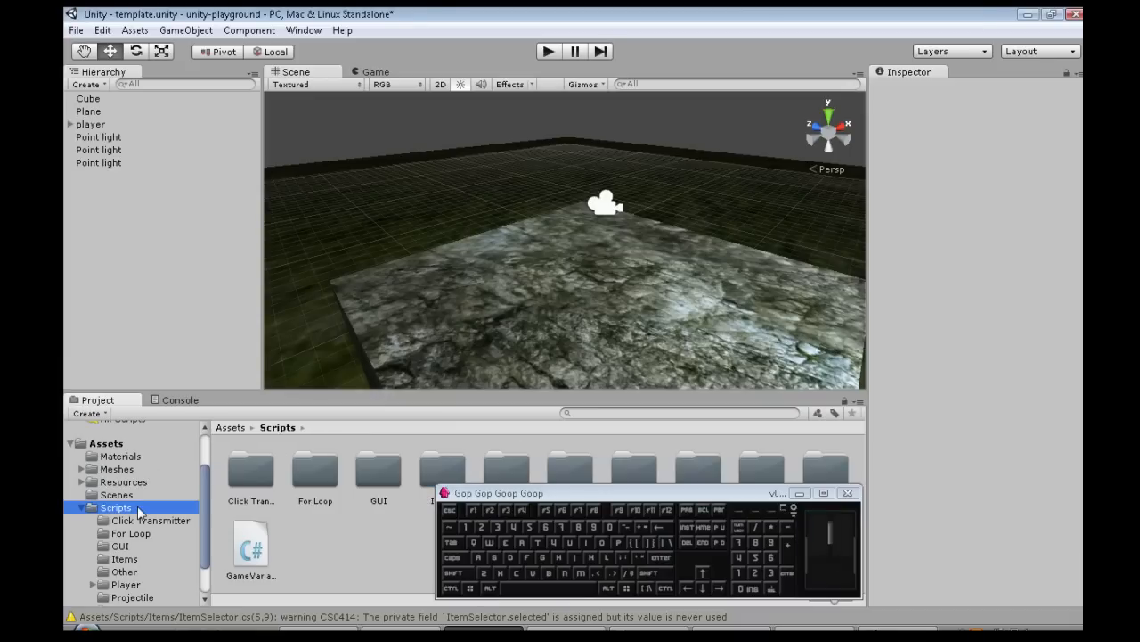
{"action": "mouse_move", "coordinate": [370, 555]}
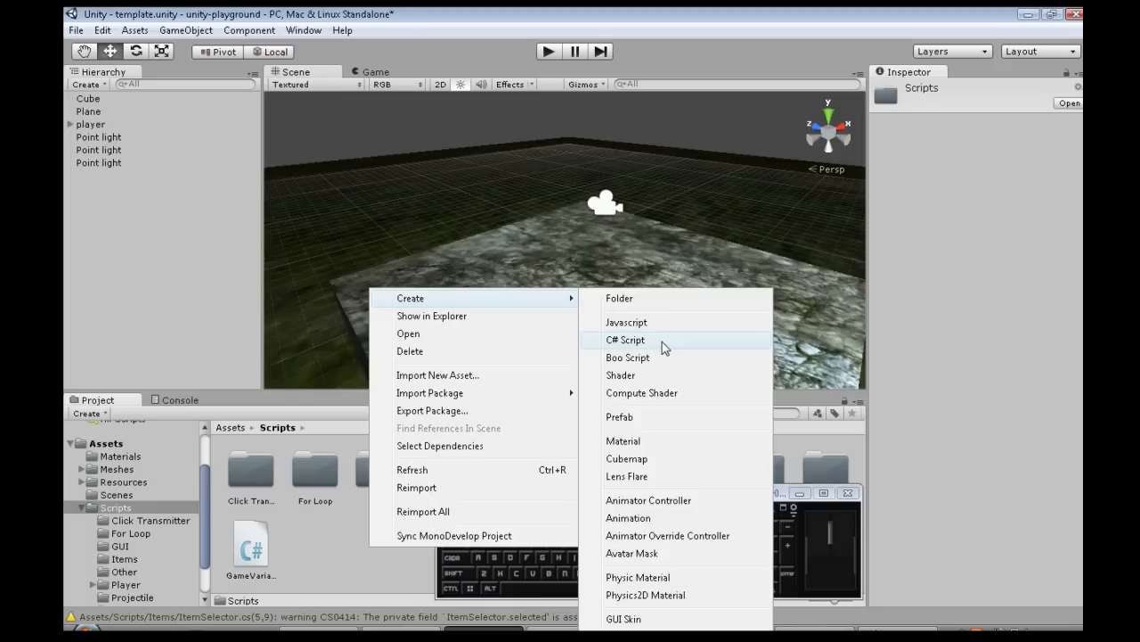
{"action": "left_click", "coordinate": [626, 339]}
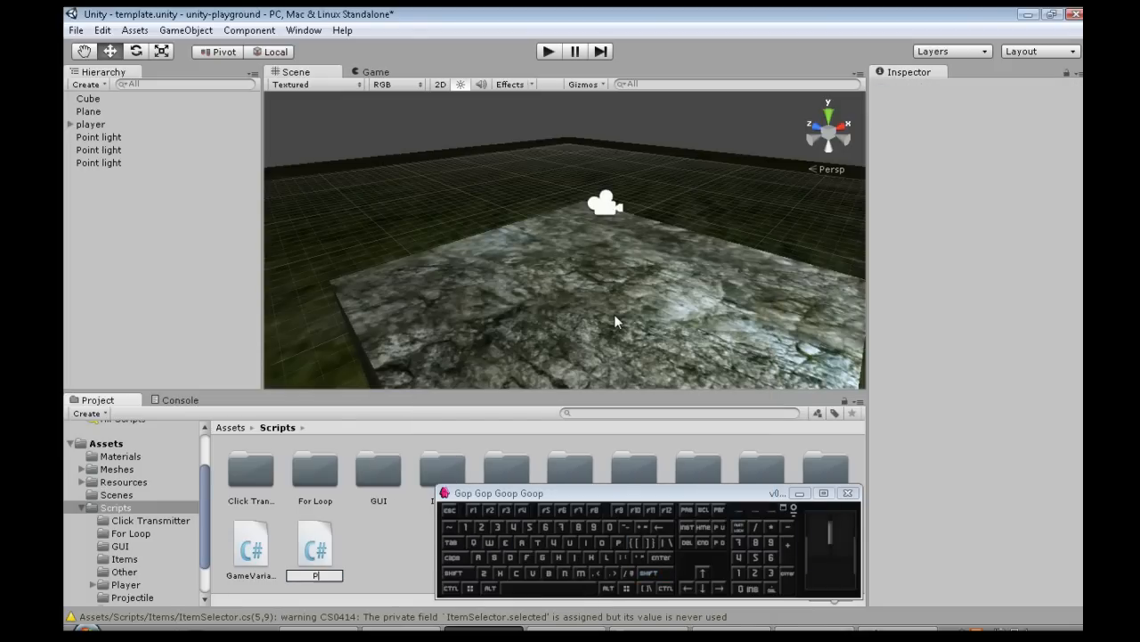
{"action": "type", "text": "rojectileShooter"}
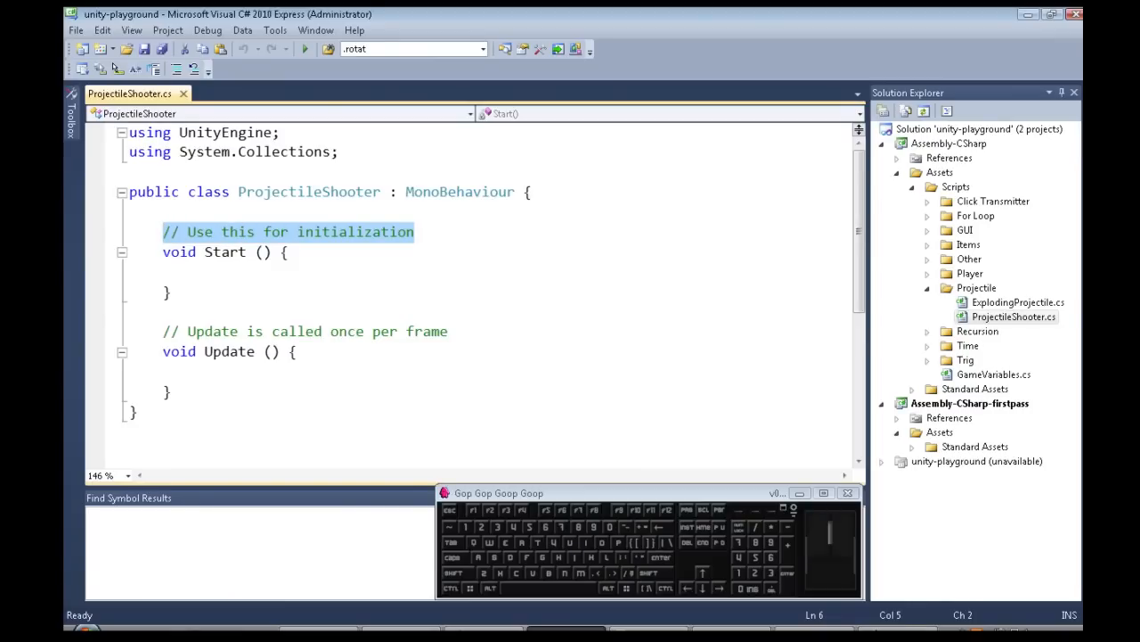
Declare 'GameObject prefab;' and load Resources.Load("projectile") as GameObject into it in Start().
{"action": "type", "text": "game"}
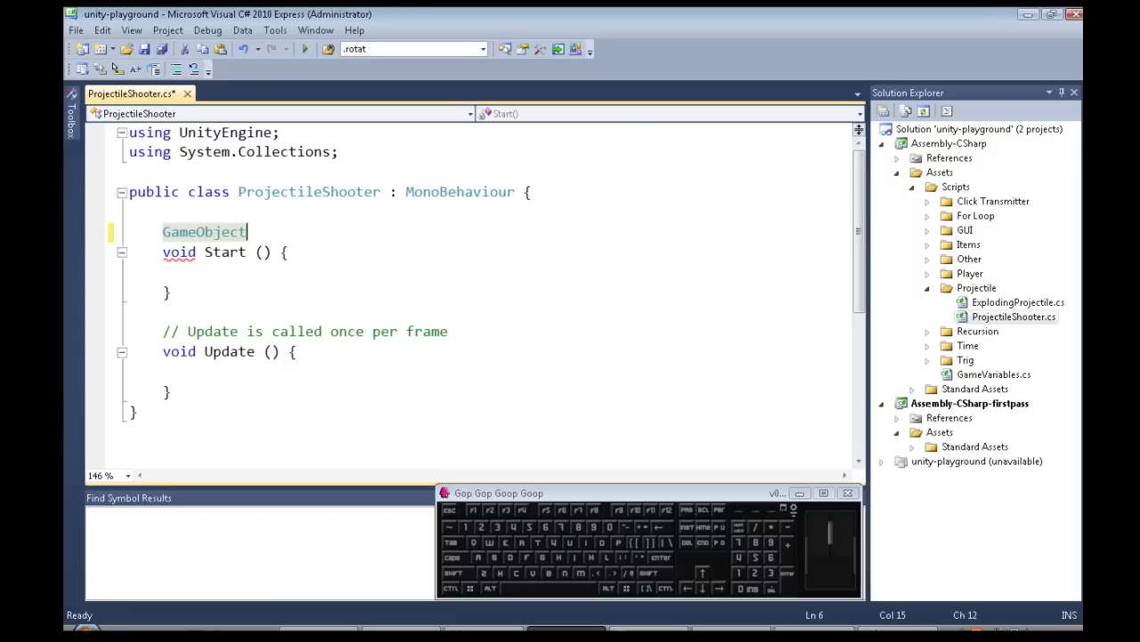
{"action": "type", "text": "prefa"}
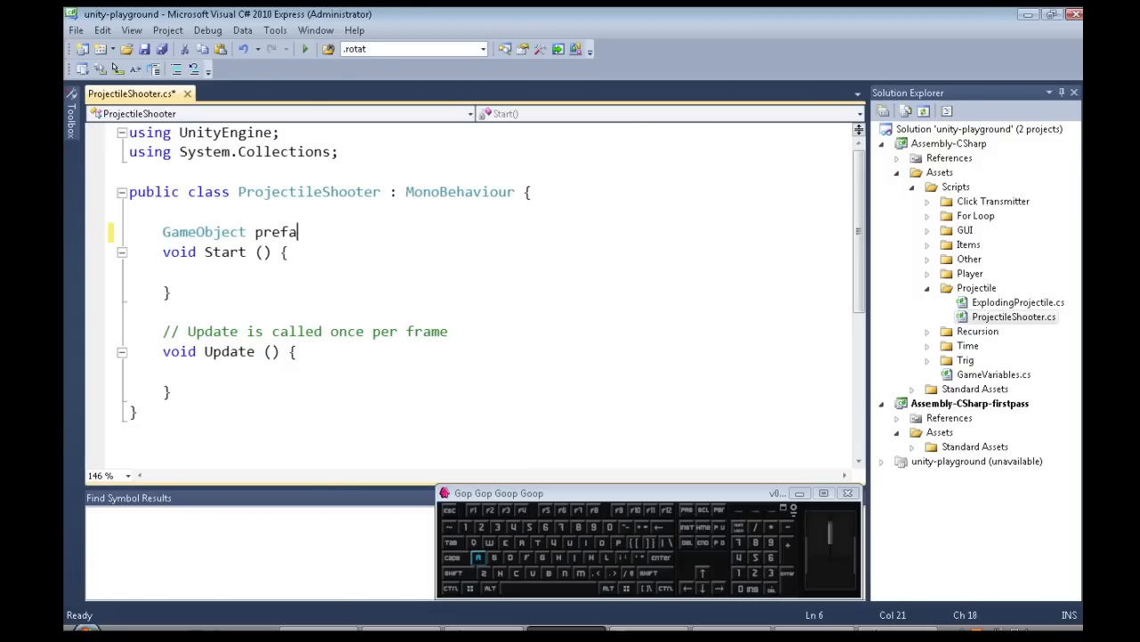
{"action": "type", "text": "b"}
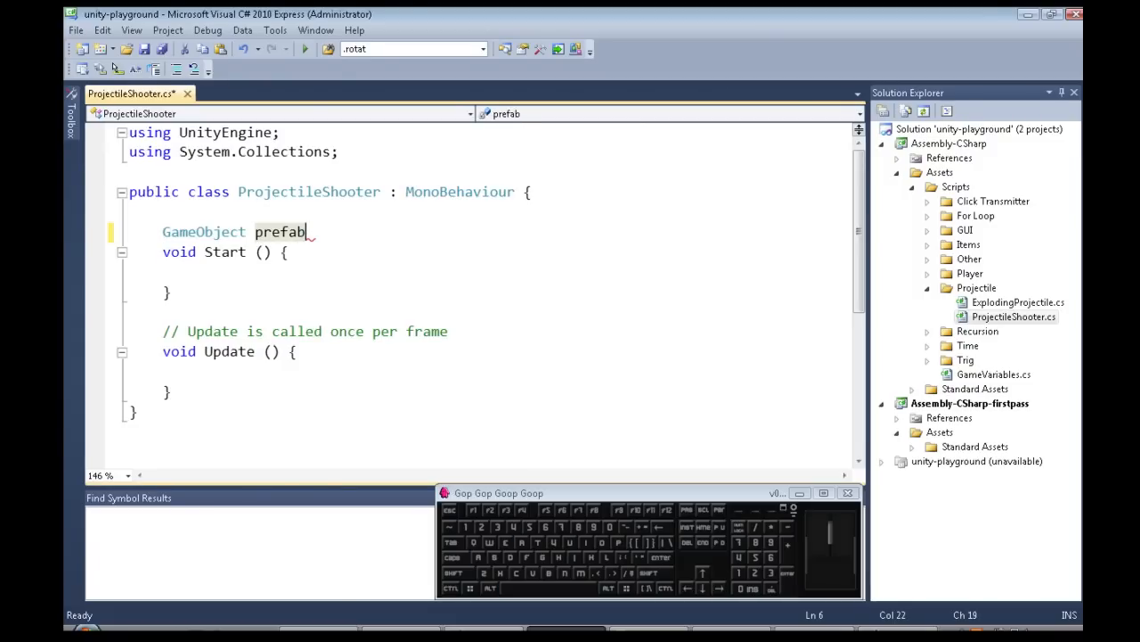
{"action": "type", "text": ";"}
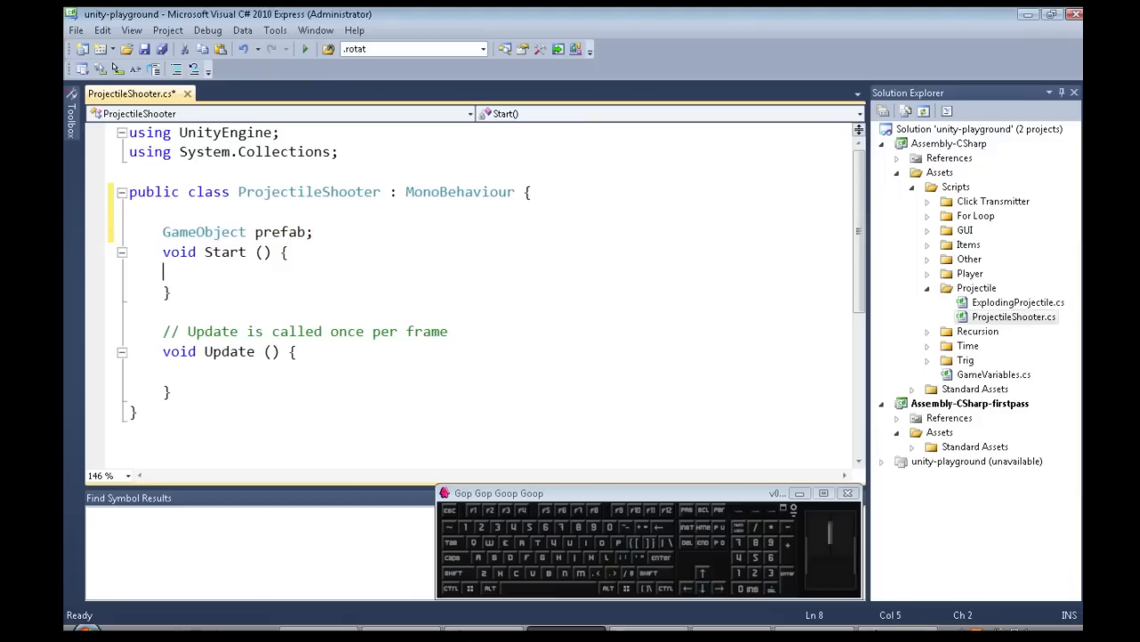
{"action": "type", "text": "prefab"}
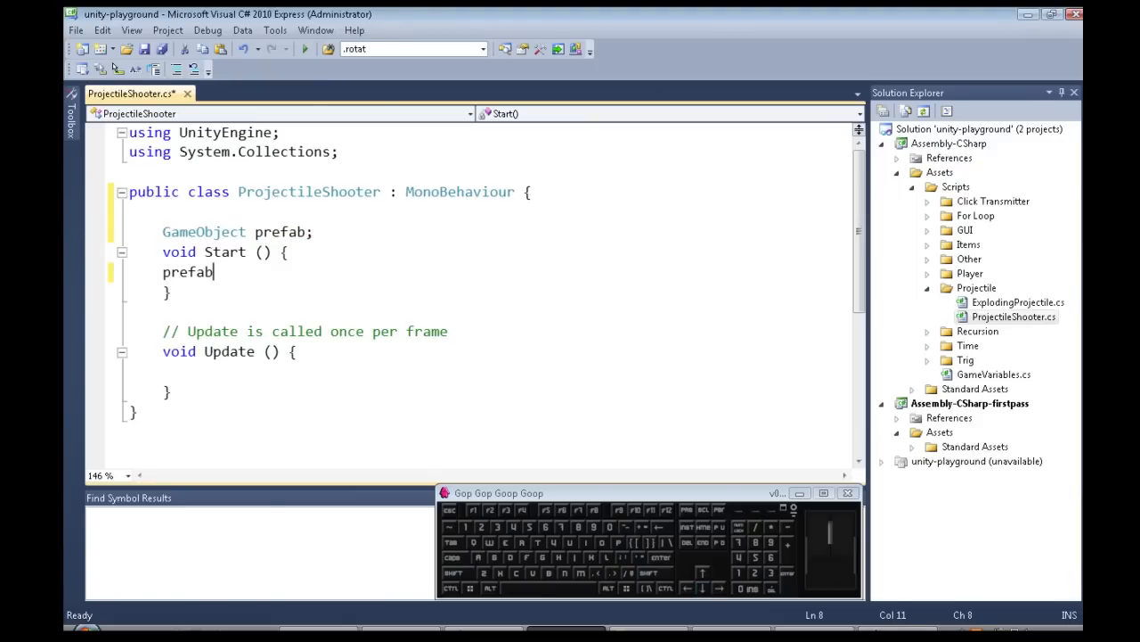
{"action": "type", "text": "=Resources.loa"}
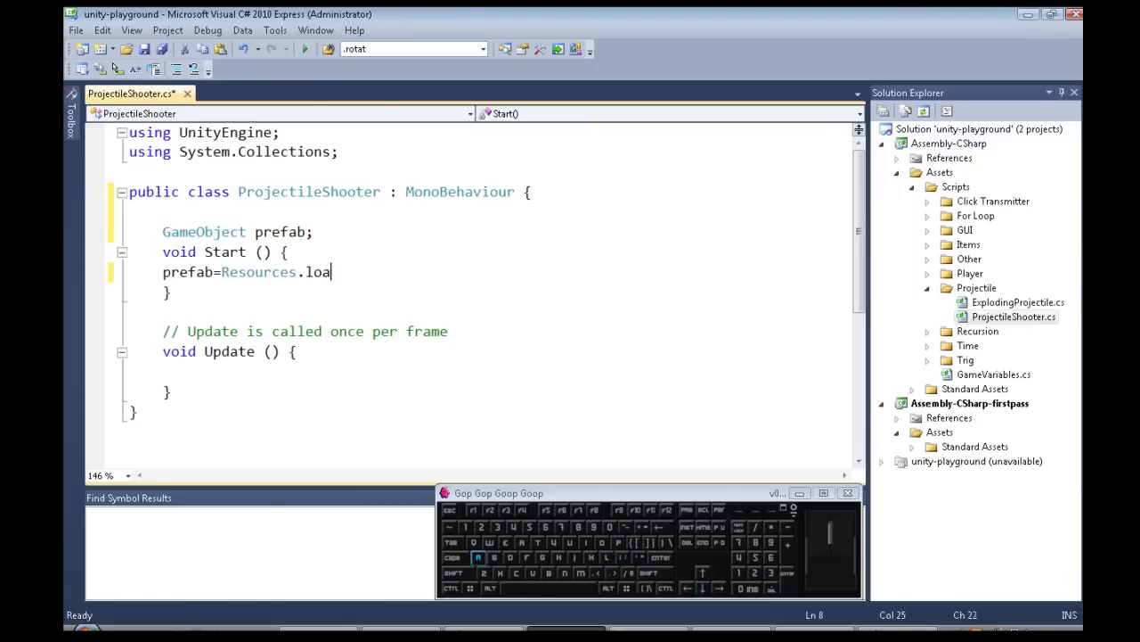
{"action": "type", "text": "d(\"projectile\")"}
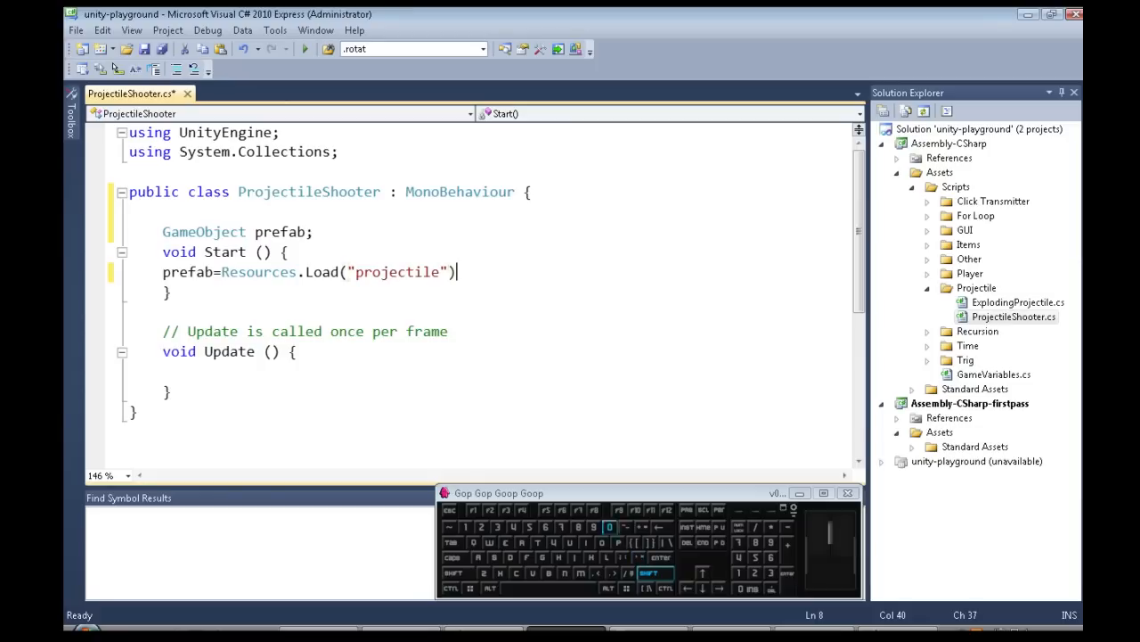
{"action": "type", "text": "as GameObject;"}
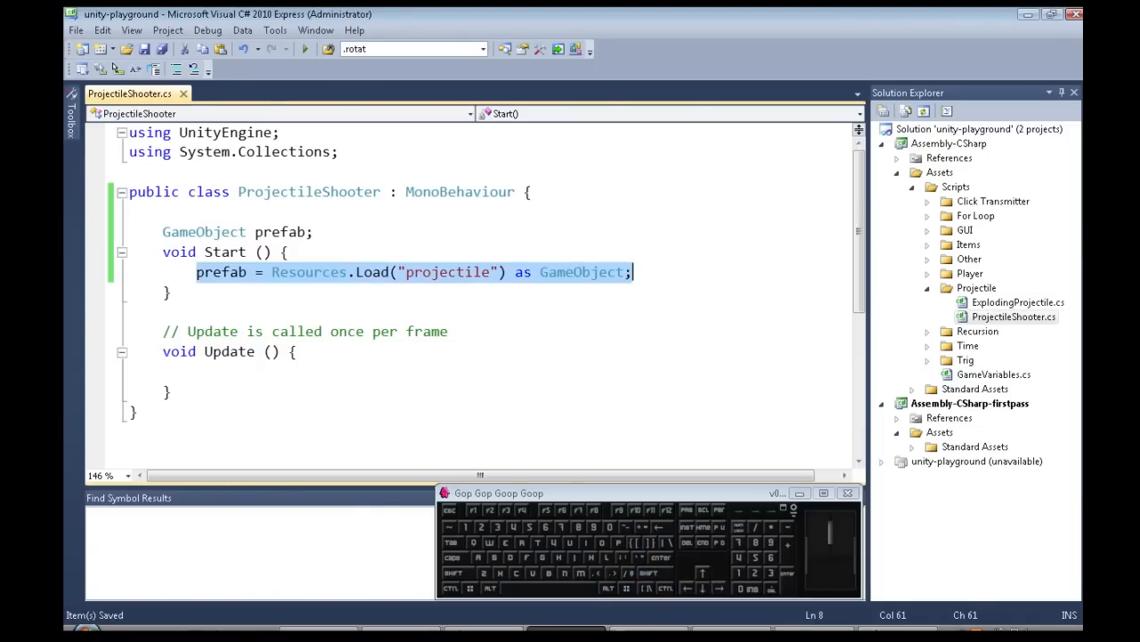
{"action": "double_click", "coordinate": [221, 272]}
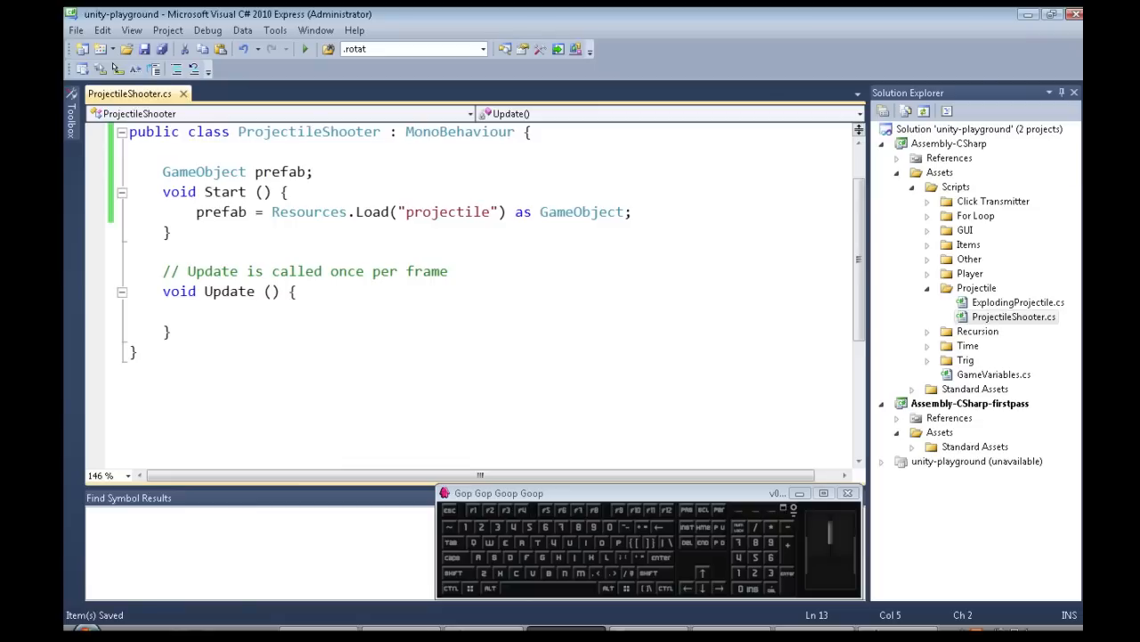
Add an if (Input.GetMouseButtonDown(0)) block to Update.
{"action": "type", "text": "if (intput"}
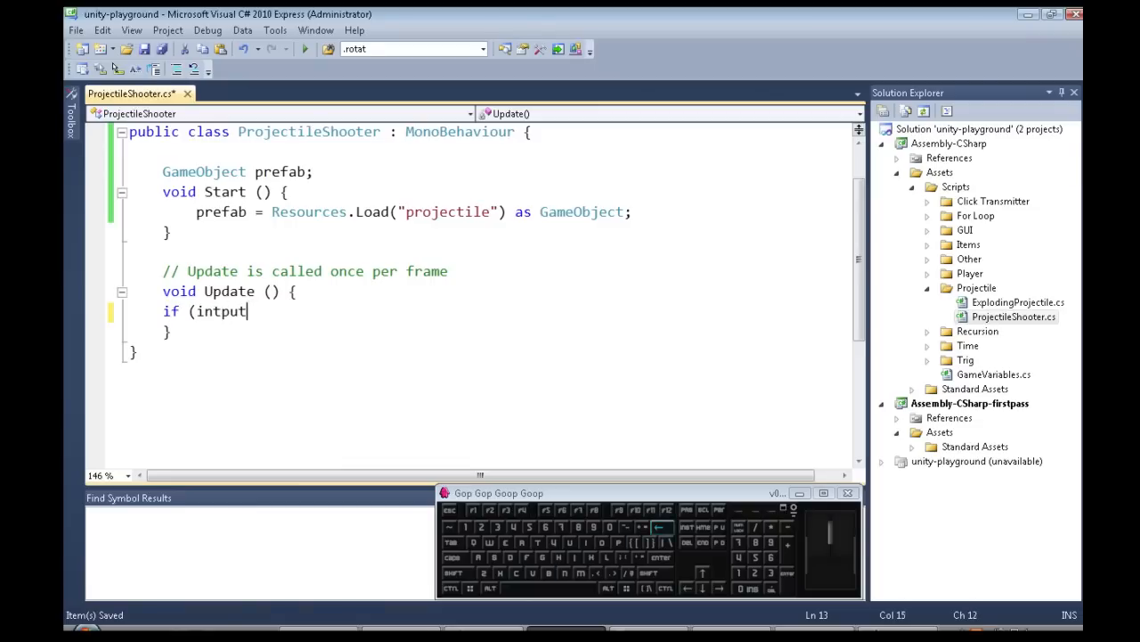
{"action": "type", "text": "Input."}
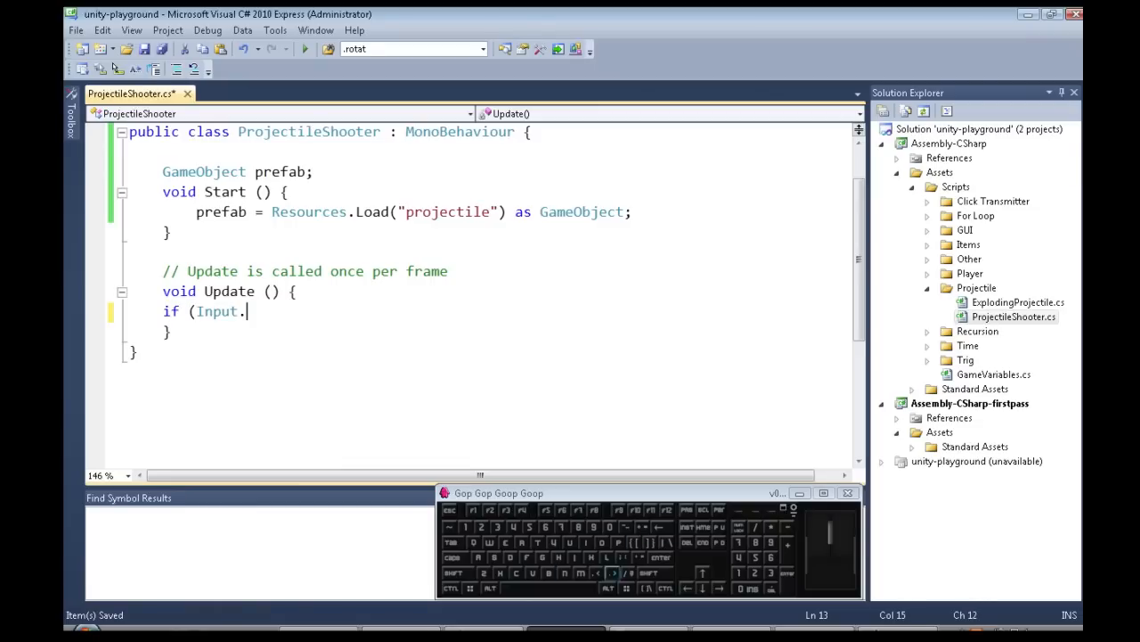
{"action": "type", "text": "mouse"}
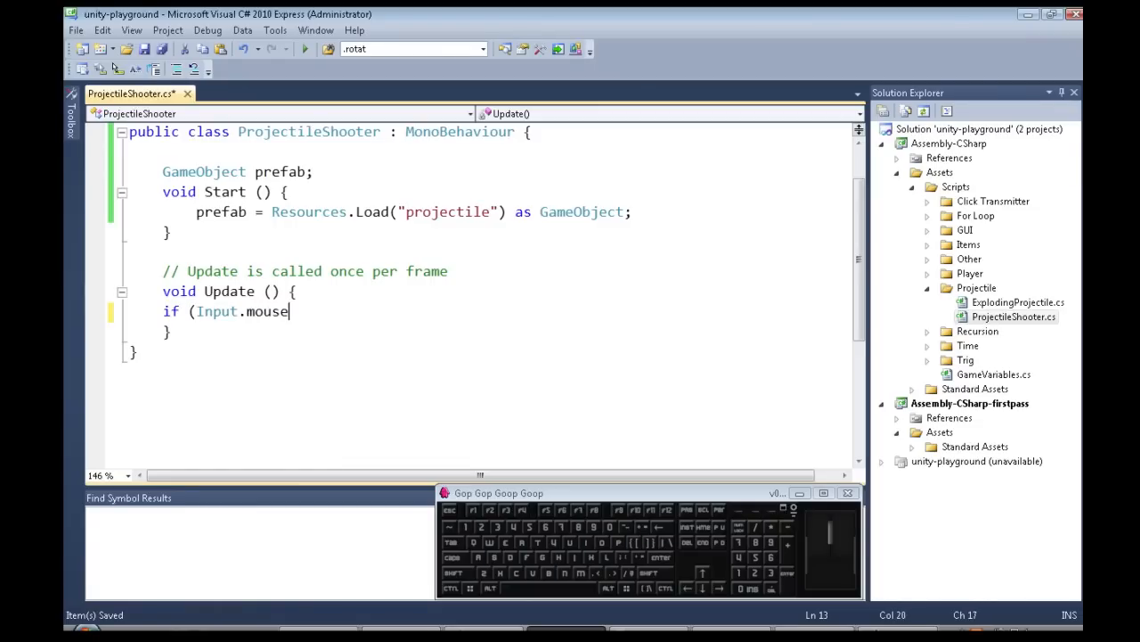
{"action": "type", "text": "get"}
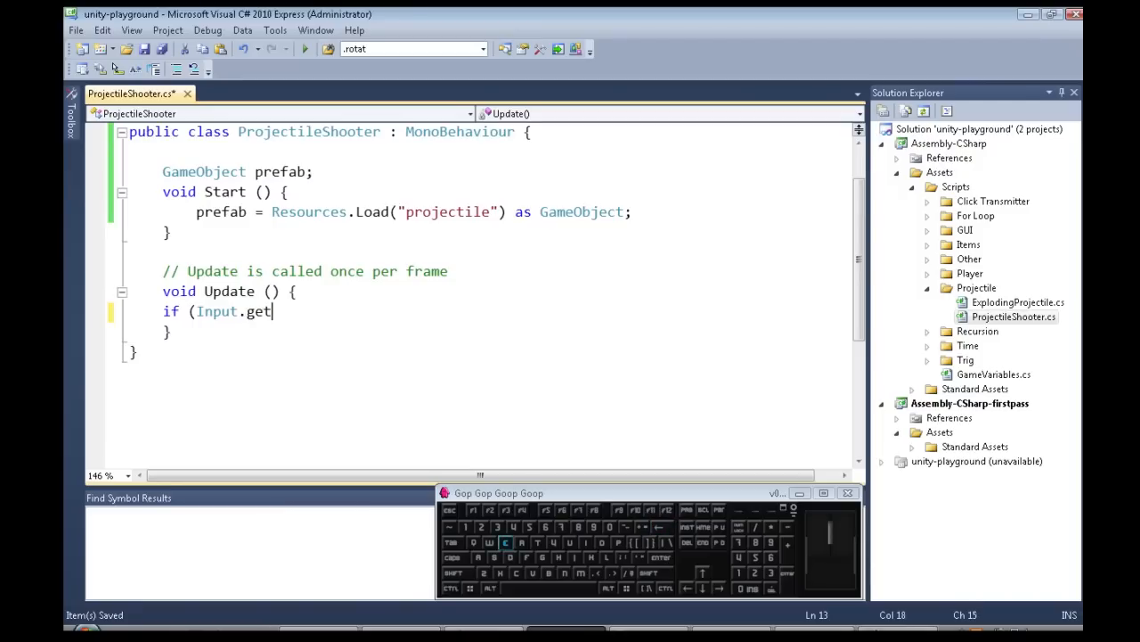
{"action": "type", "text": "mou"}
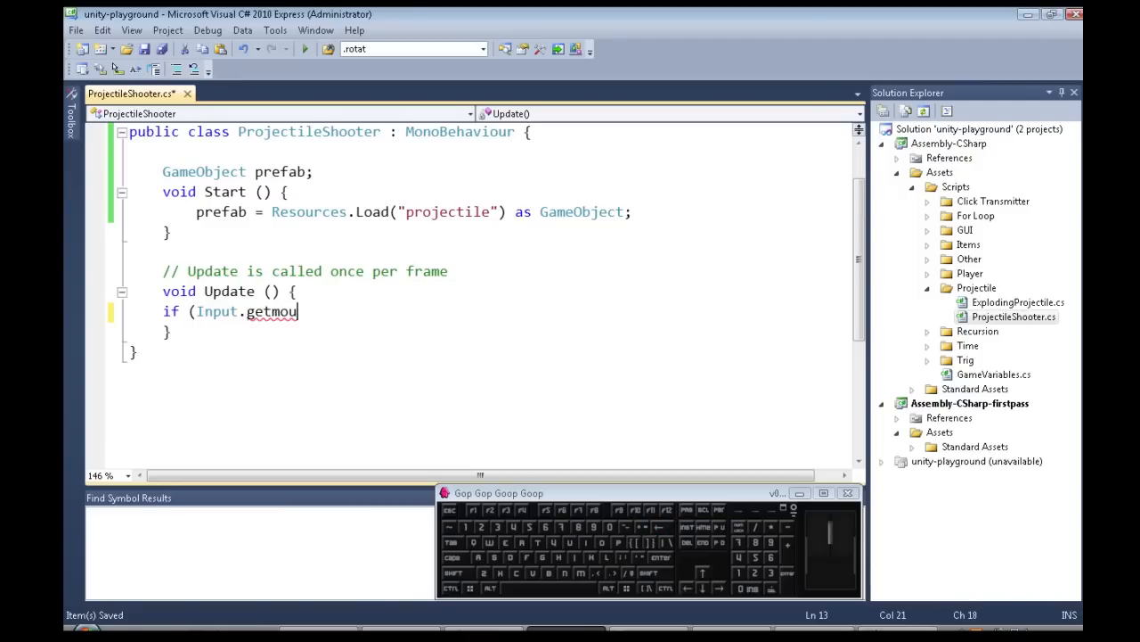
{"action": "type", "text": "GetMouseButtonDown(0"}
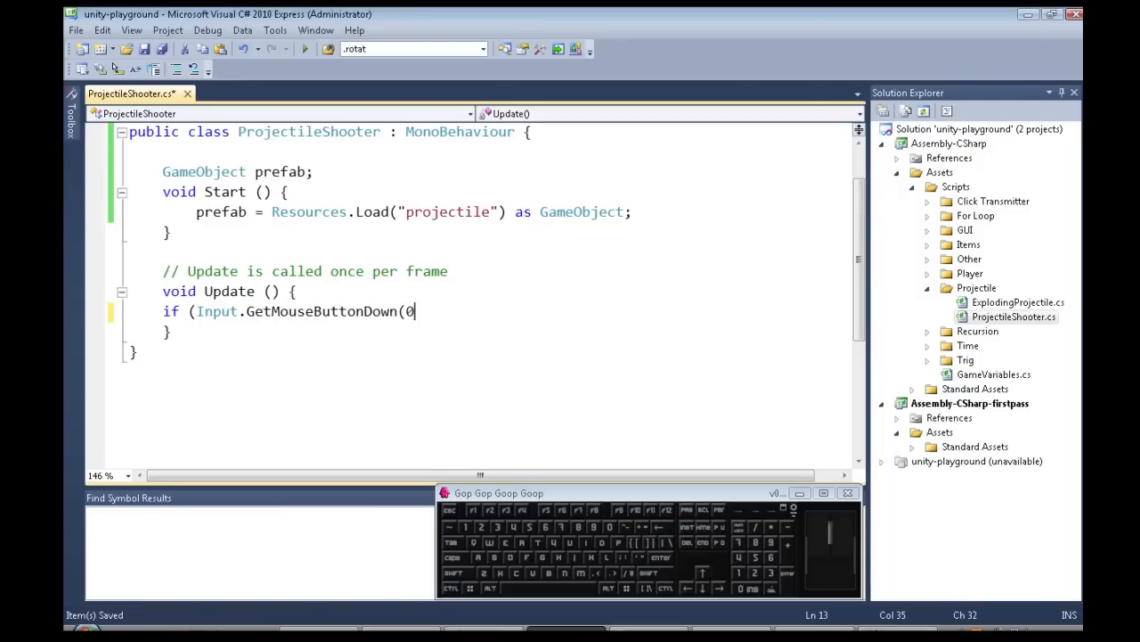
{"action": "type", "text": ")"}
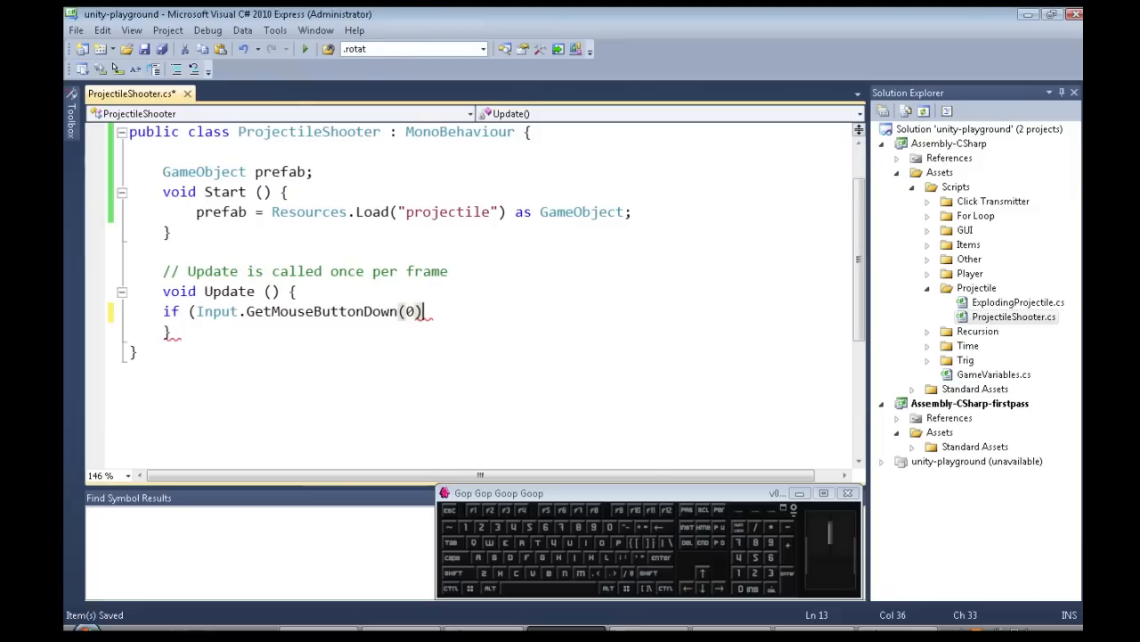
{"action": "type", "text": "{"}
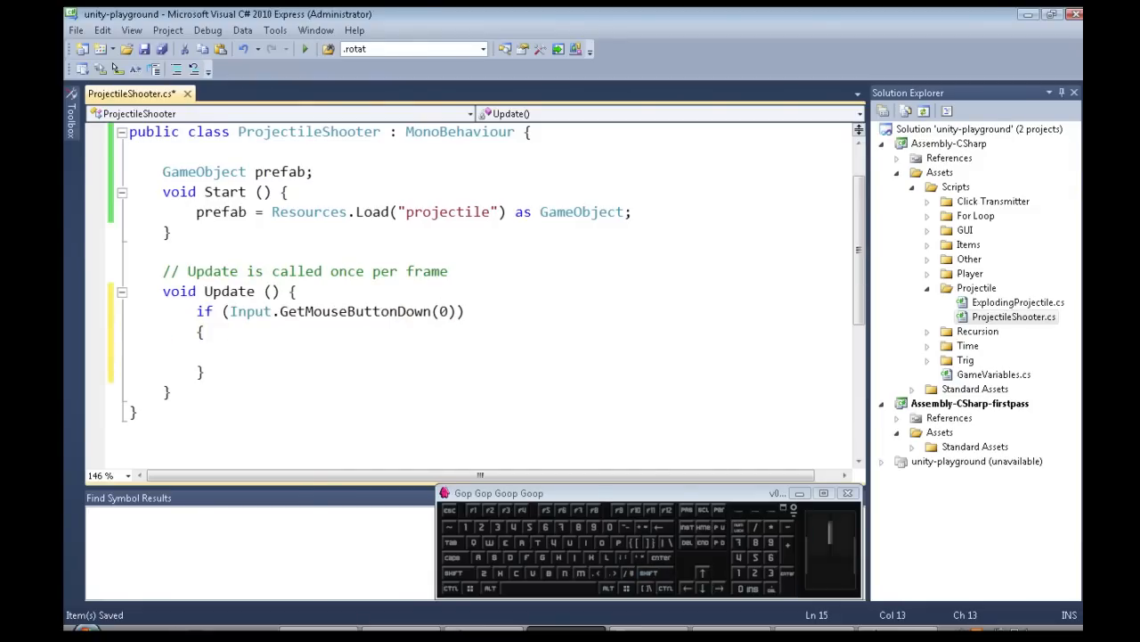
Inside the block, instantiate prefab as GameObject into a 'projectile' variable.
{"action": "type", "text": "game"}
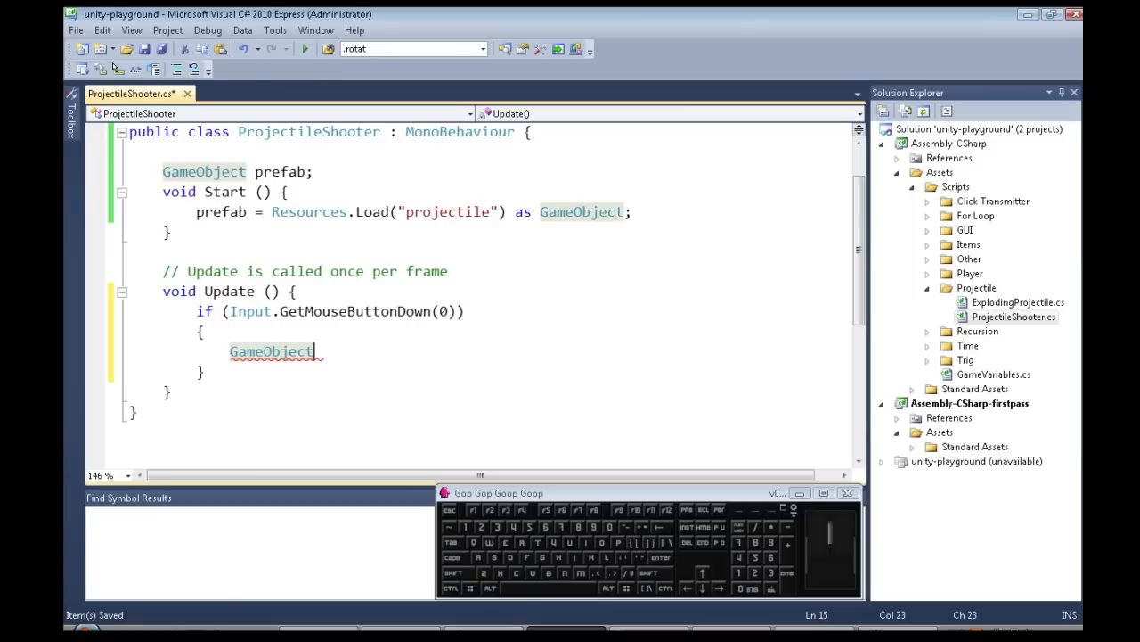
{"action": "double_click", "coordinate": [270, 351]}
{"action": "type", "text": " pr"}
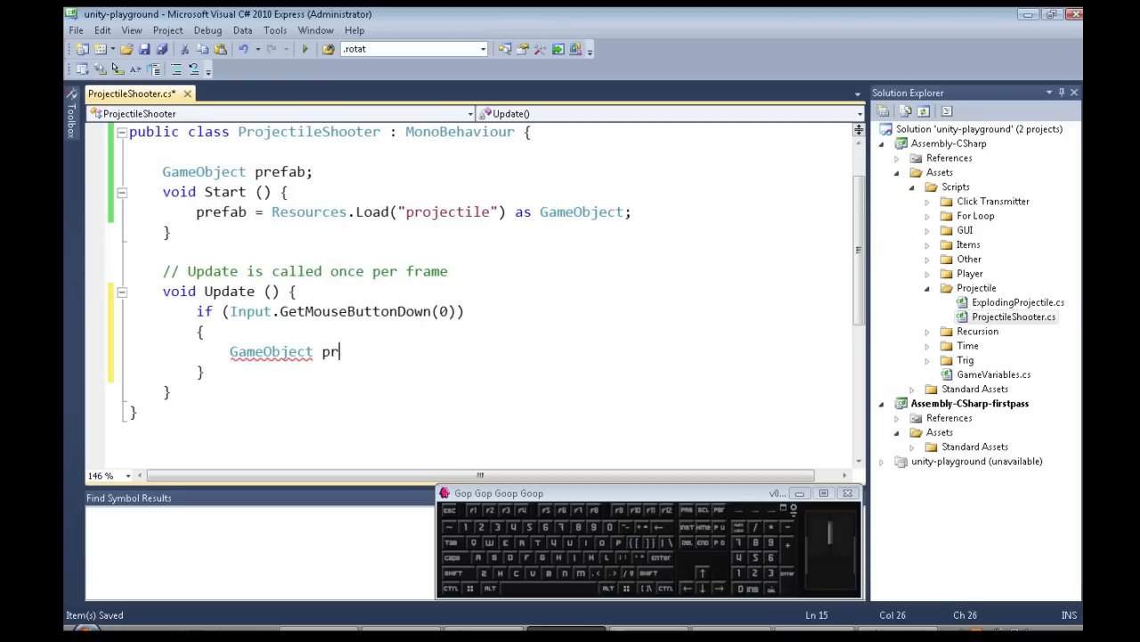
{"action": "type", "text": "ojectile="}
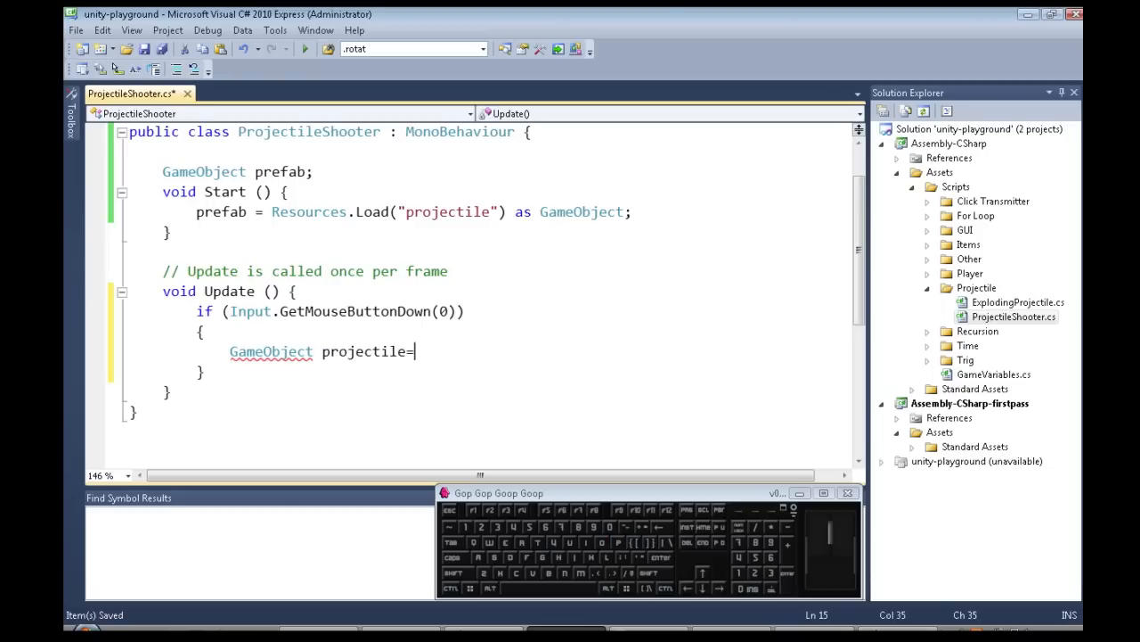
{"action": "type", "text": "Instantiate("}
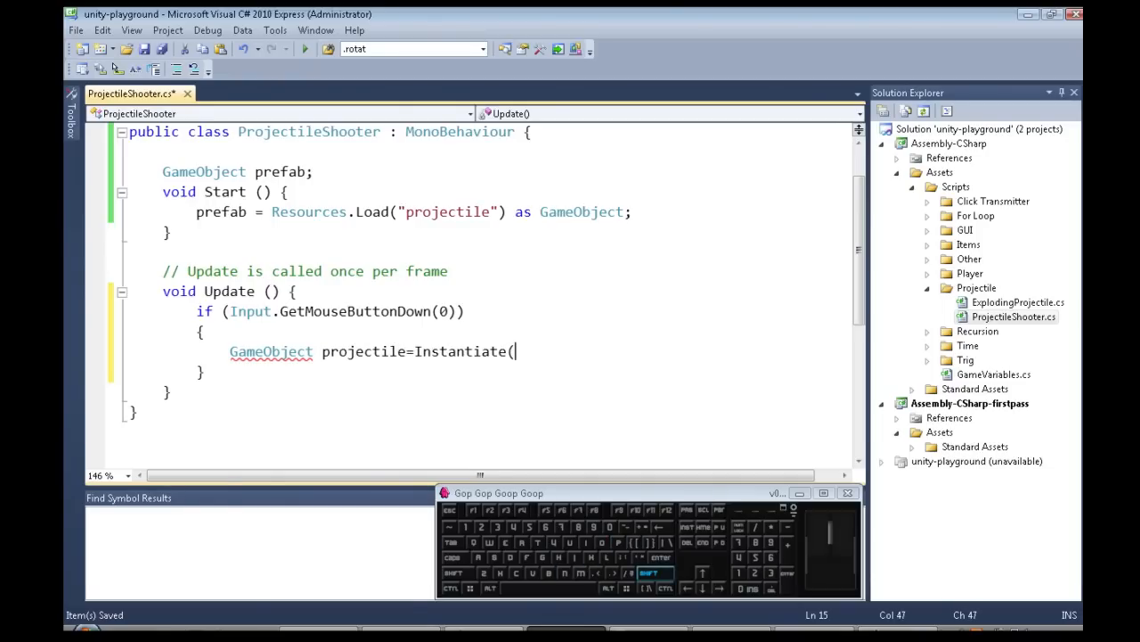
{"action": "type", "text": "prefab);"}
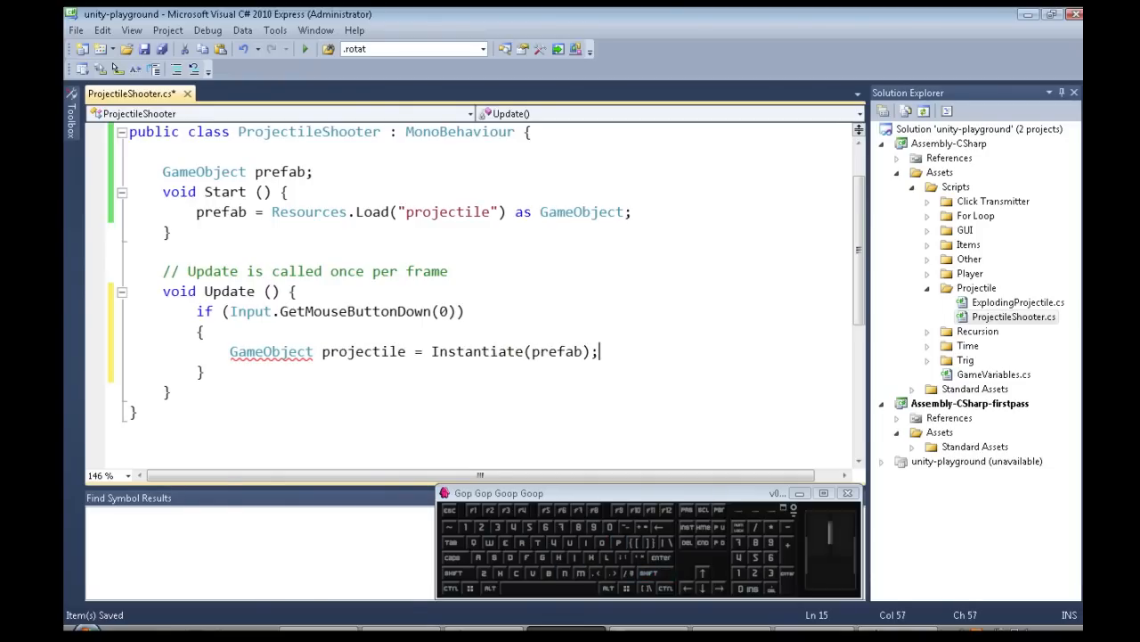
{"action": "type", "text": "as GameObject"}
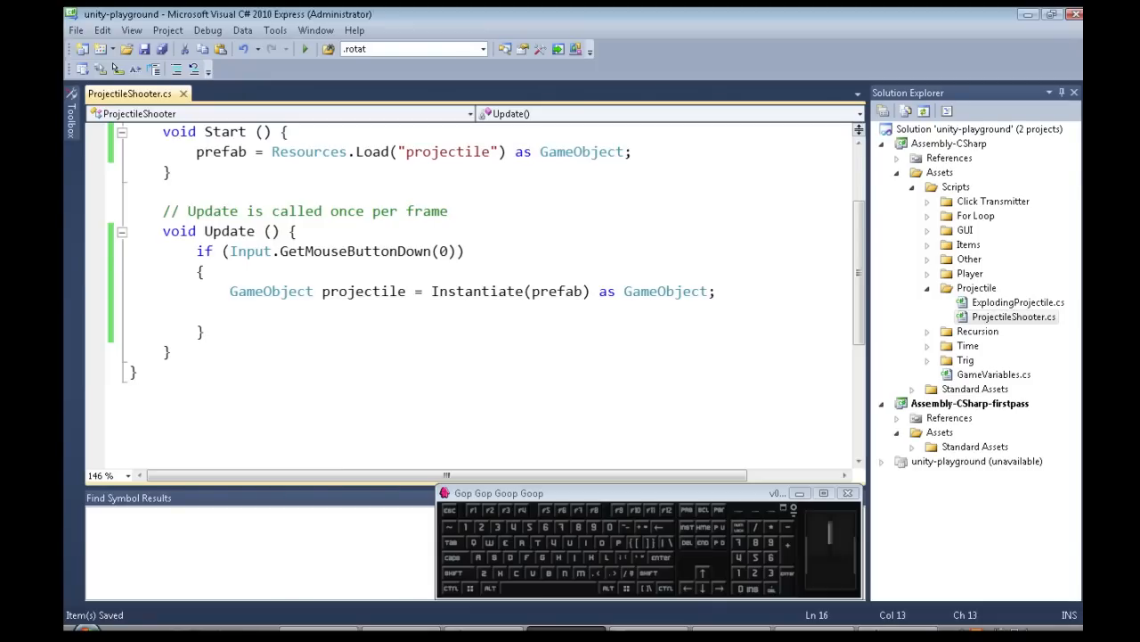
Write projectile.transform.position = transform.position + Camera.main.transform.forward * 2.
{"action": "type", "text": "projectile.tr"}
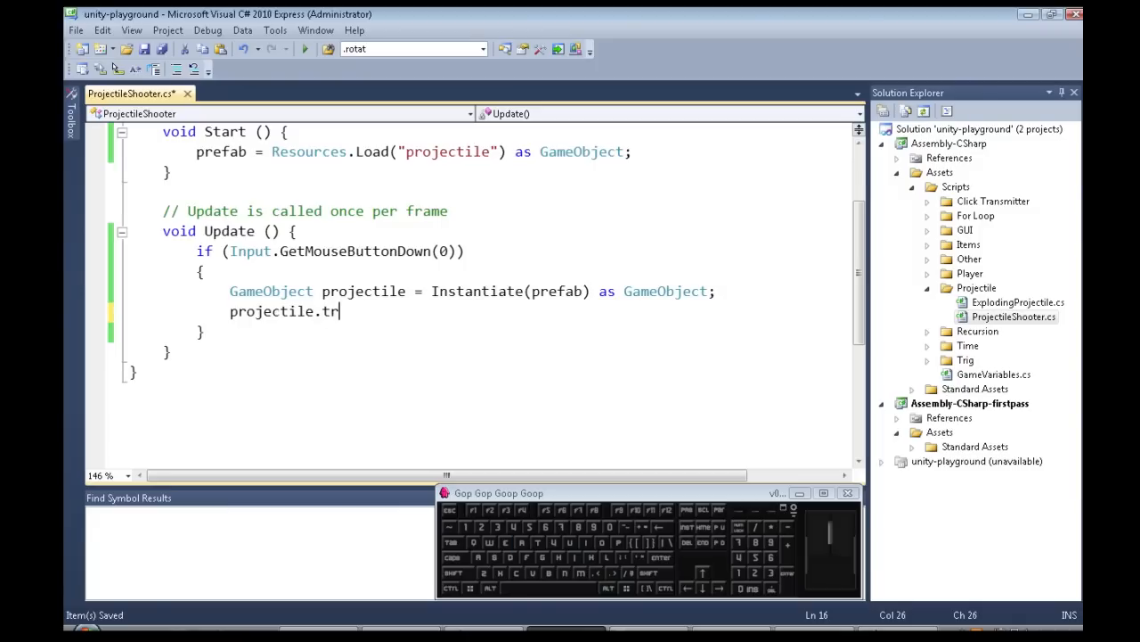
{"action": "type", "text": "ansform.position"}
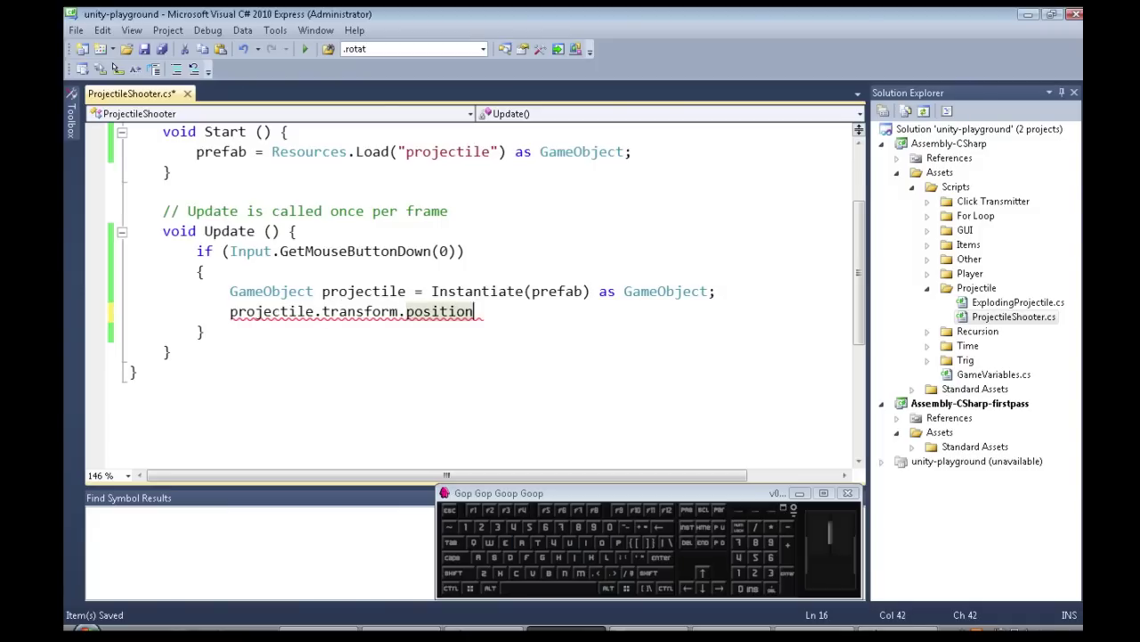
{"action": "type", "text": "="}
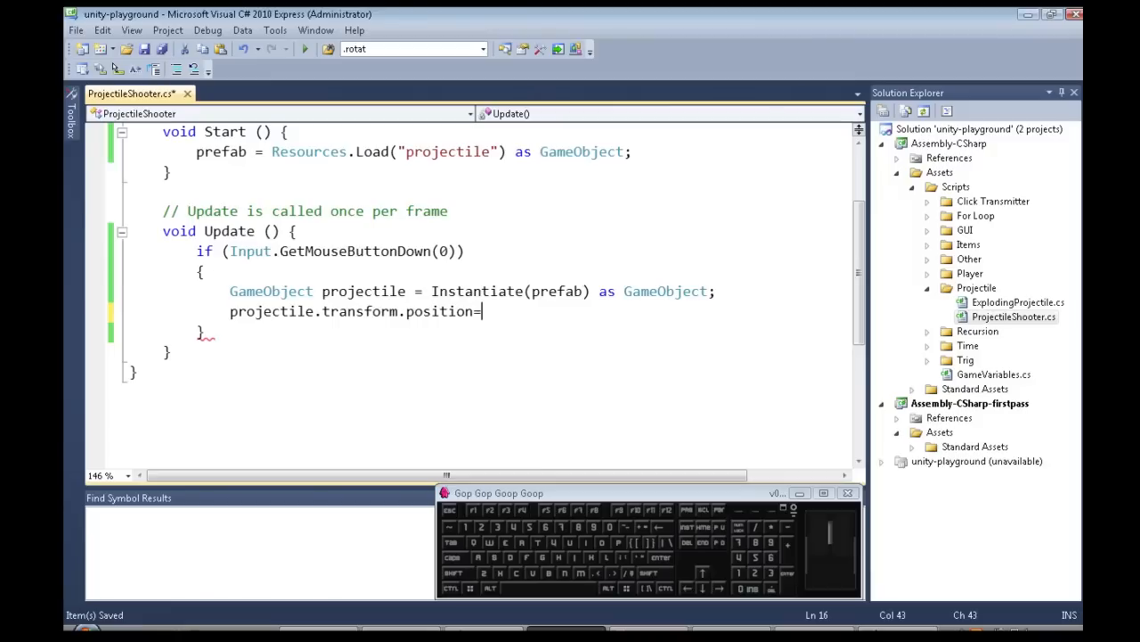
{"action": "type", "text": "transform.position"}
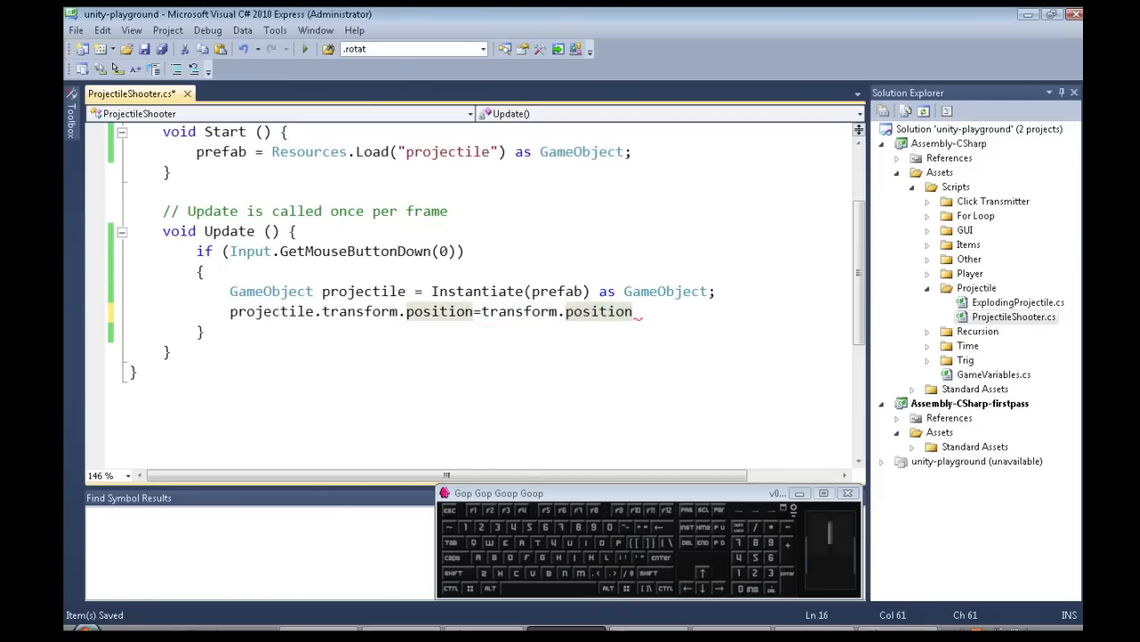
{"action": "type", "text": "+"}
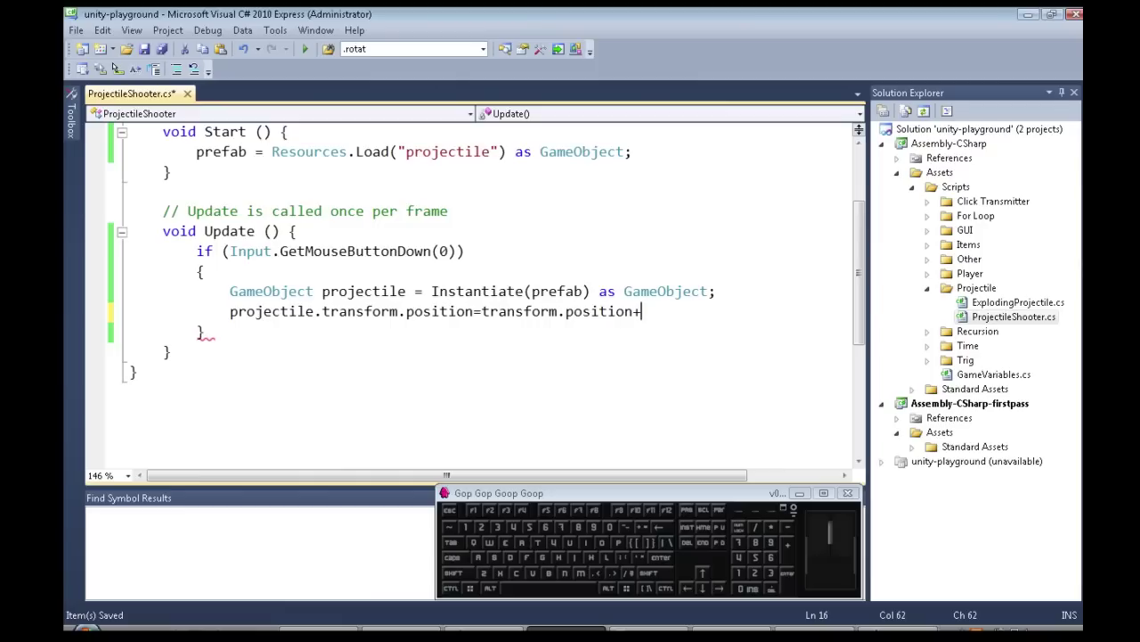
{"action": "type", "text": "Camera."}
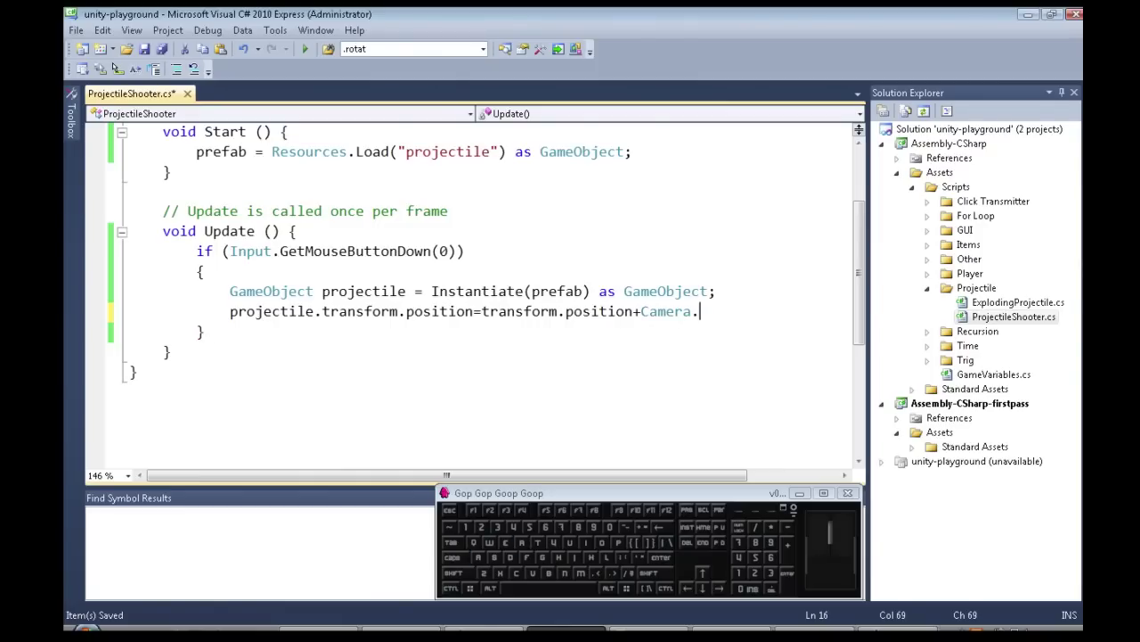
{"action": "type", "text": "main."}
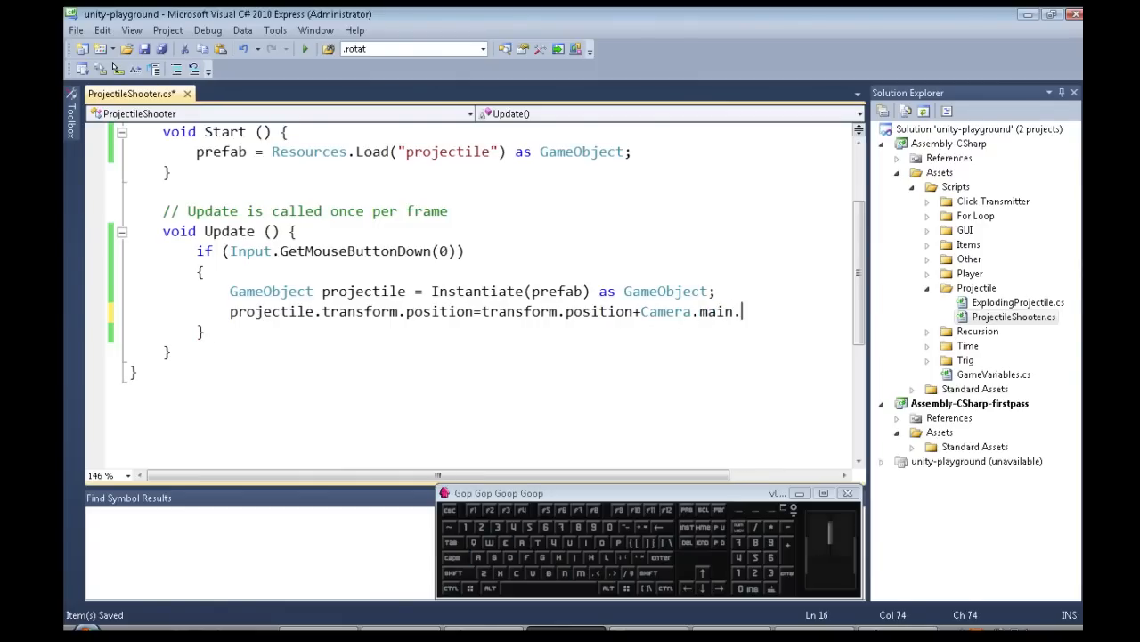
{"action": "type", "text": "transform.f"}
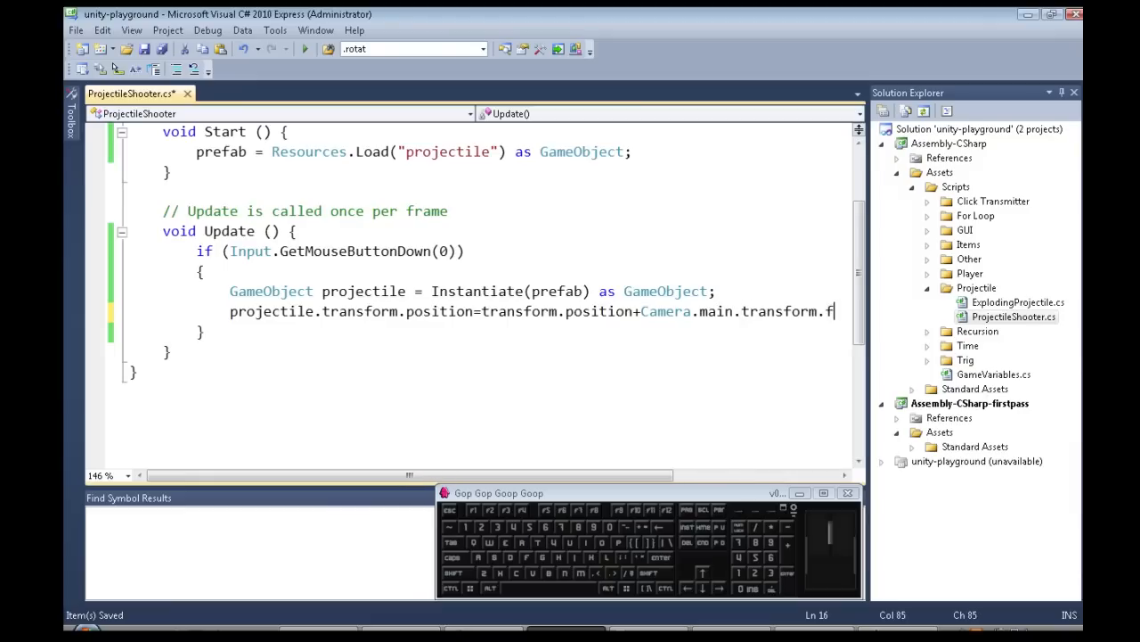
{"action": "type", "text": "orward"}
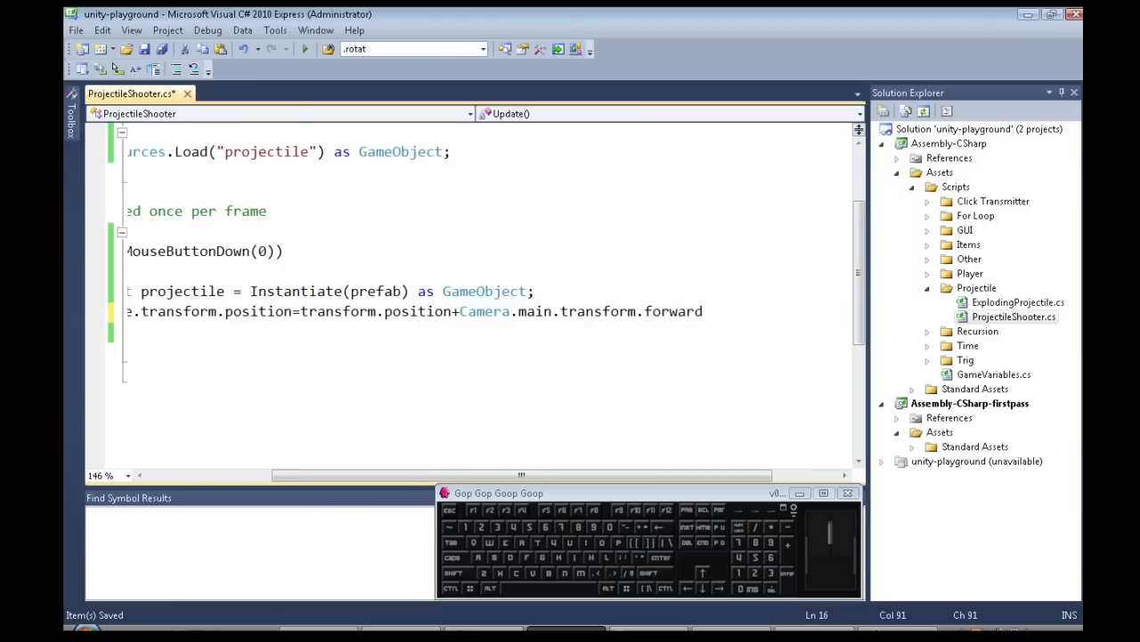
{"action": "double_click", "coordinate": [484, 311]}
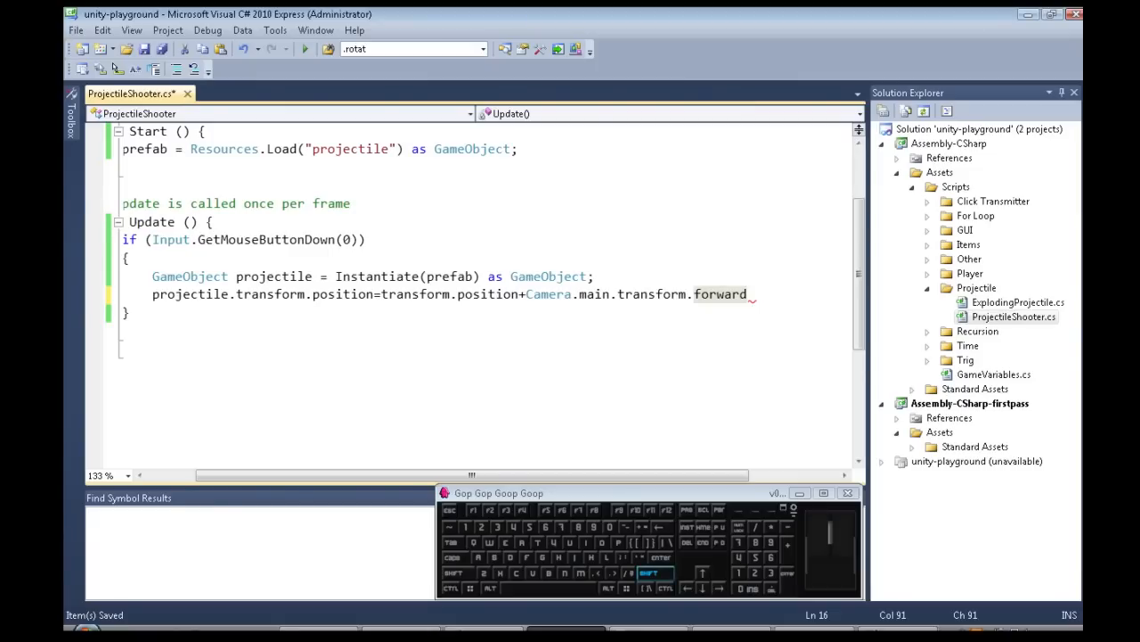
{"action": "type", "text": "*2"}
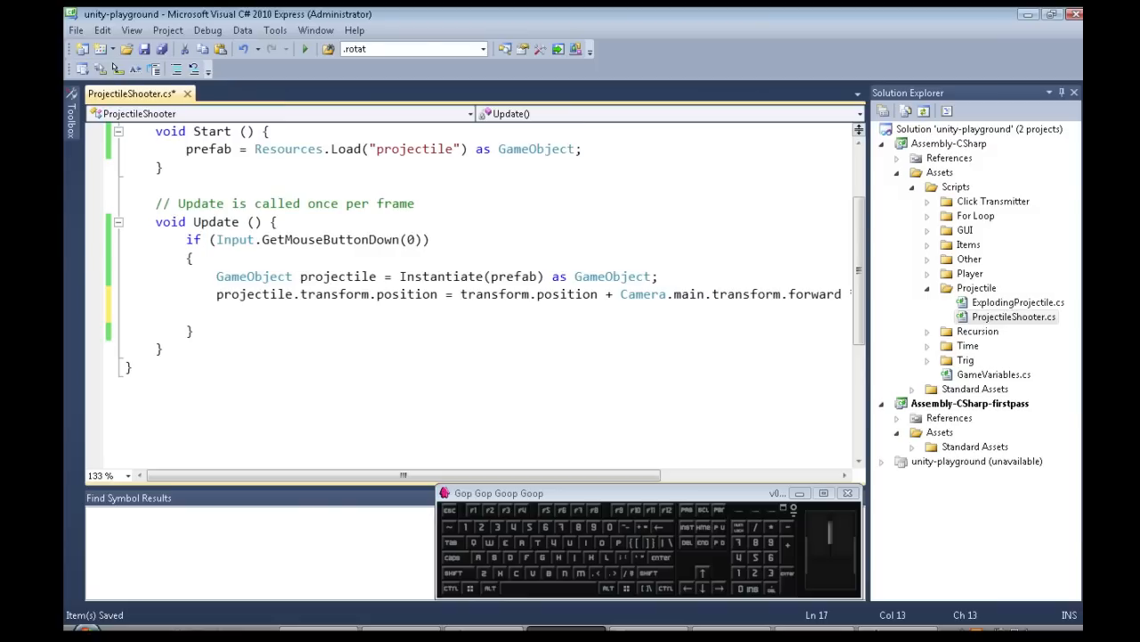
Get the projectile's Rigidbody into a variable 'rb' with GetComponent.
{"action": "type", "text": "project"}
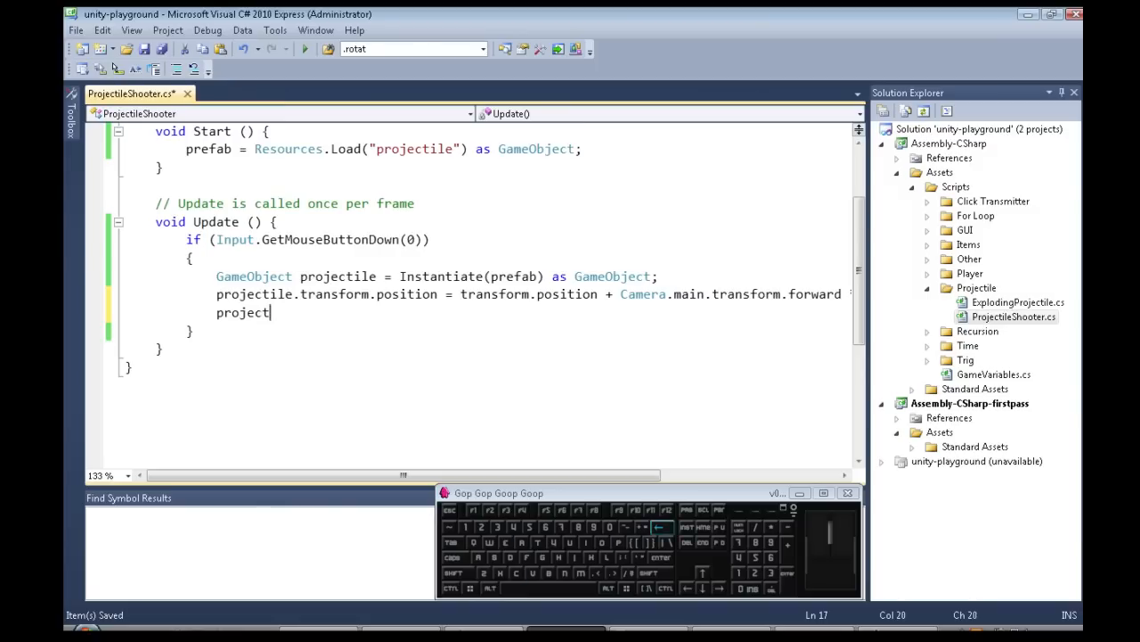
{"action": "type", "text": "rigid"}
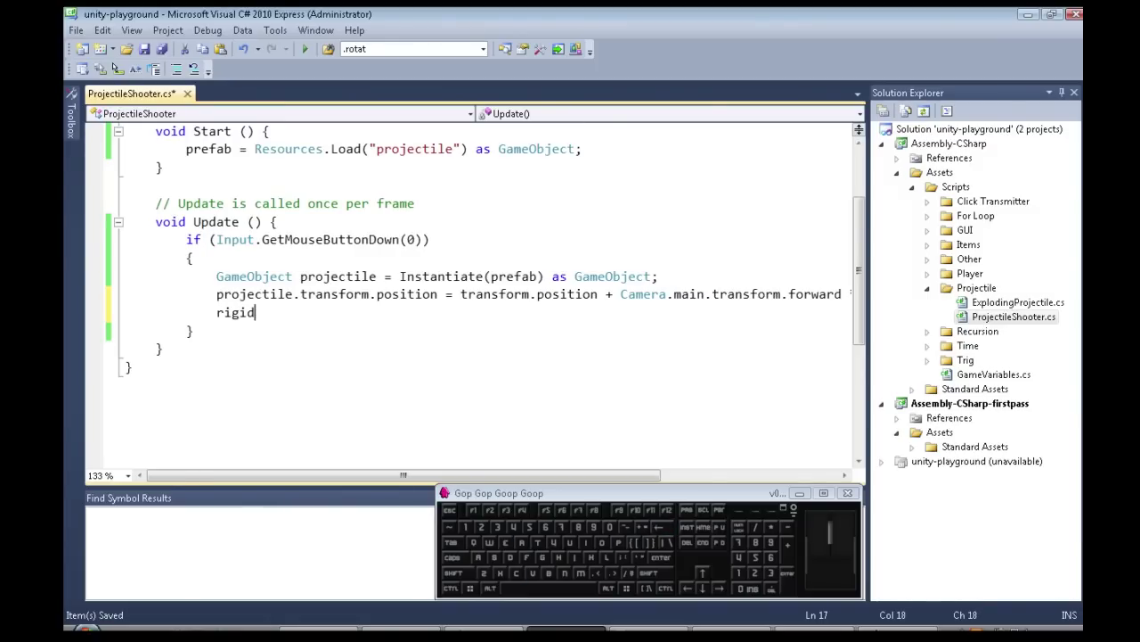
{"action": "type", "text": "body"}
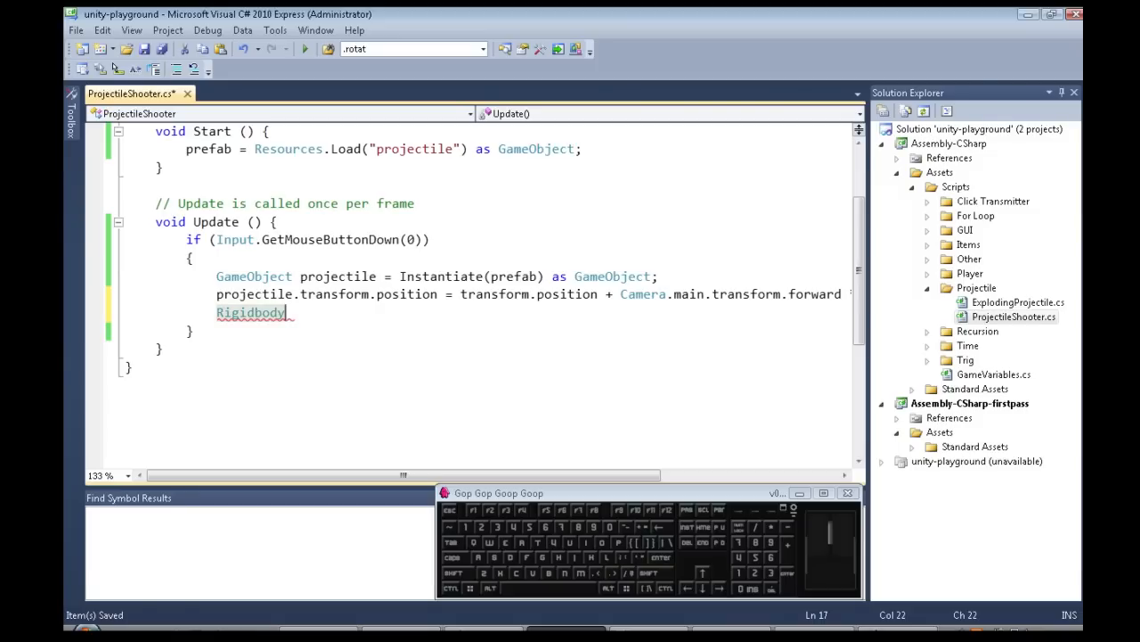
{"action": "type", "text": "rb"}
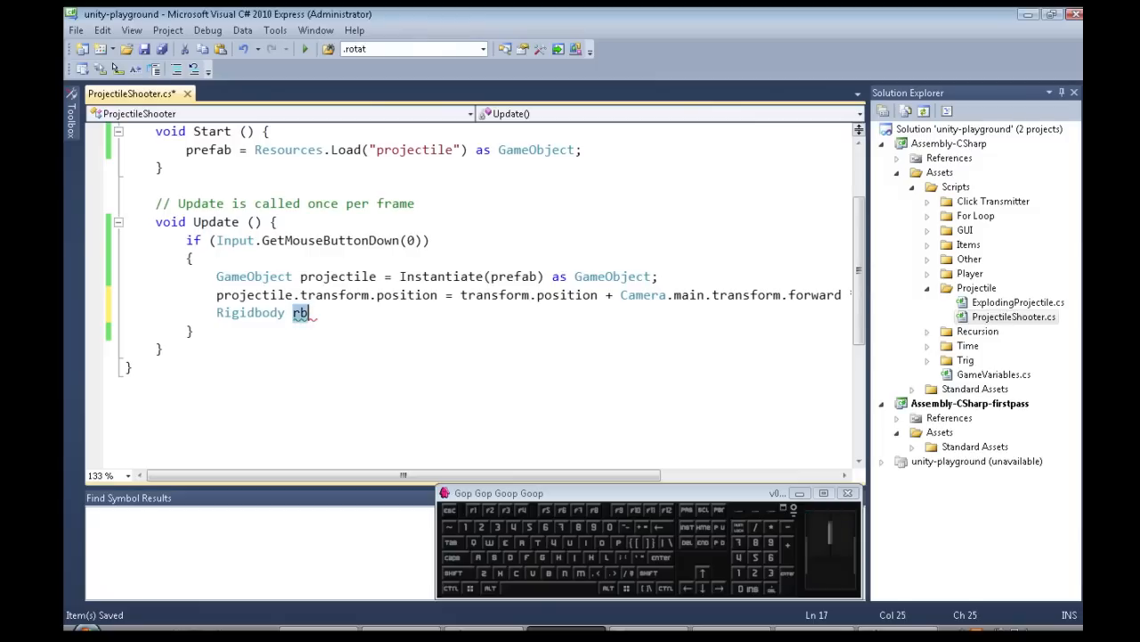
{"action": "type", "text": "="}
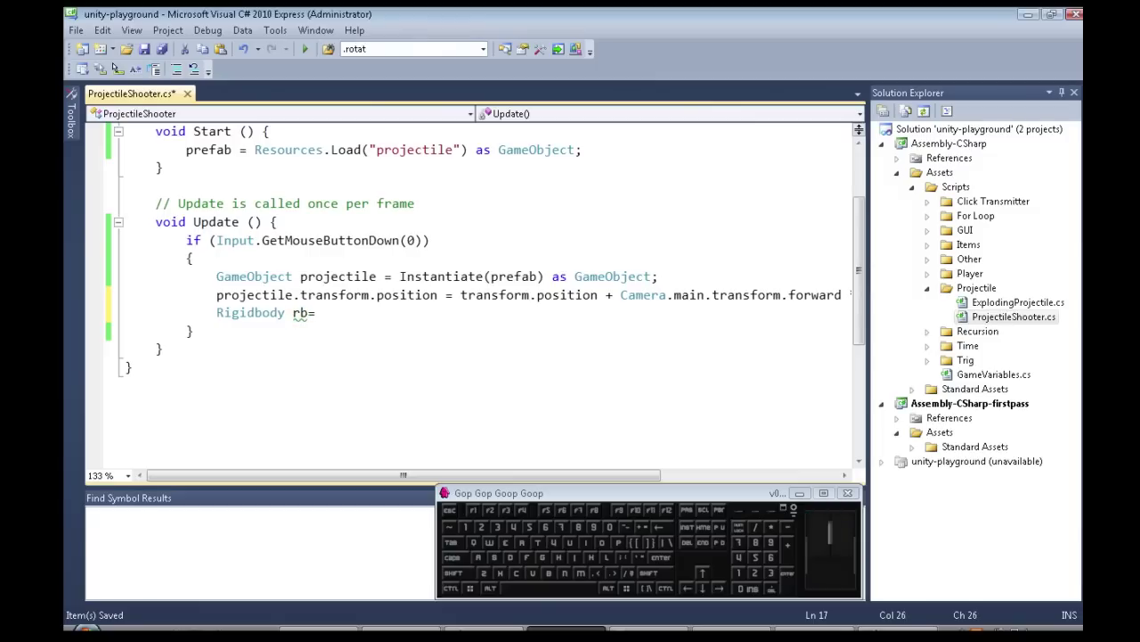
{"action": "type", "text": "projectile.getcomponent<Rigidbody>();"}
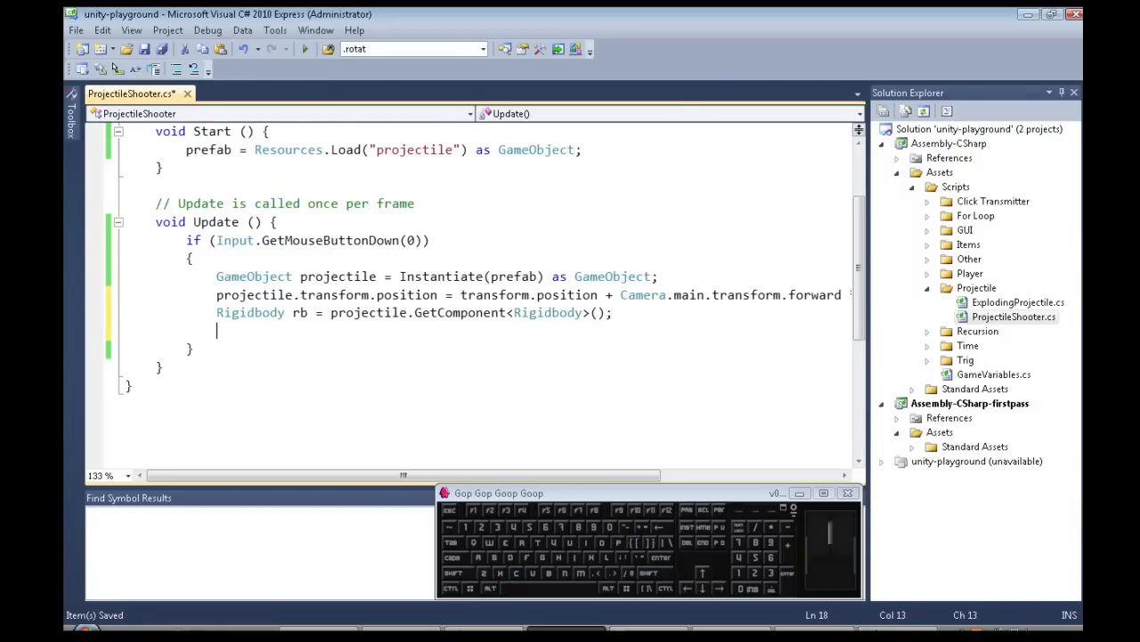
Set rb.velocity to Camera.main.transform.forward * 40.
{"action": "type", "text": "rb.velocity"}
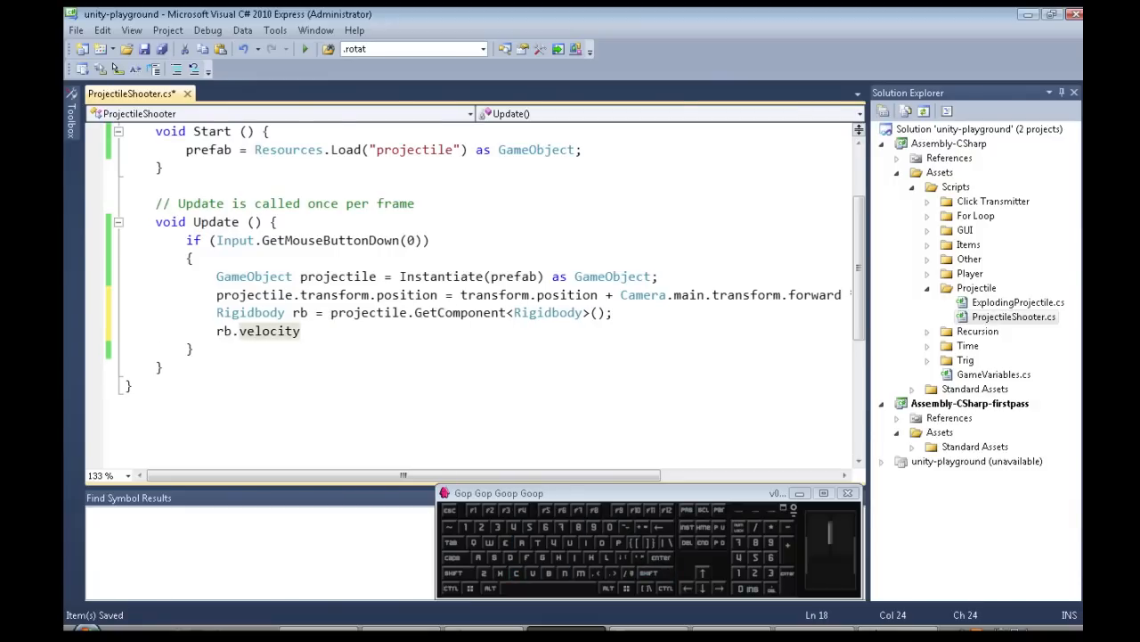
{"action": "type", "text": "="}
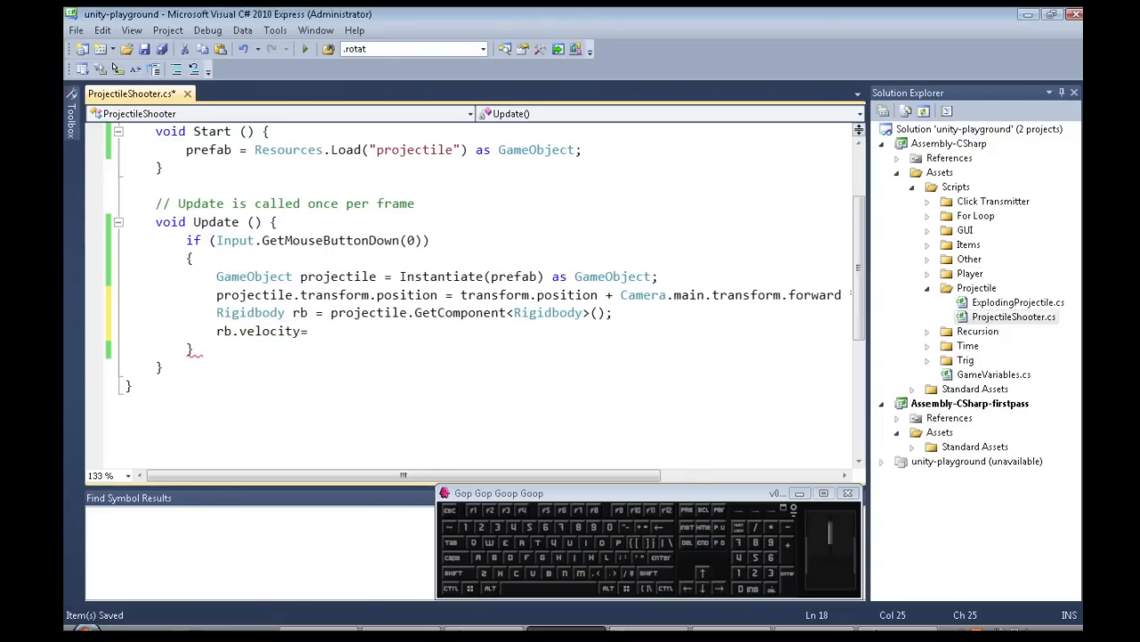
{"action": "type", "text": "transform.po"}
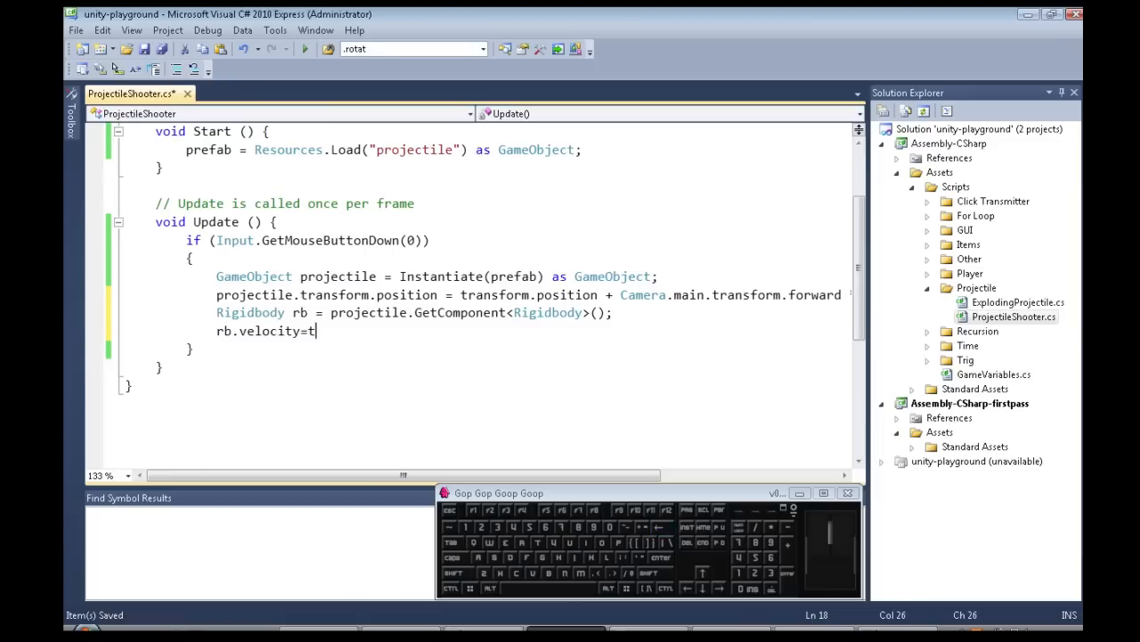
{"action": "type", "text": "Camera"}
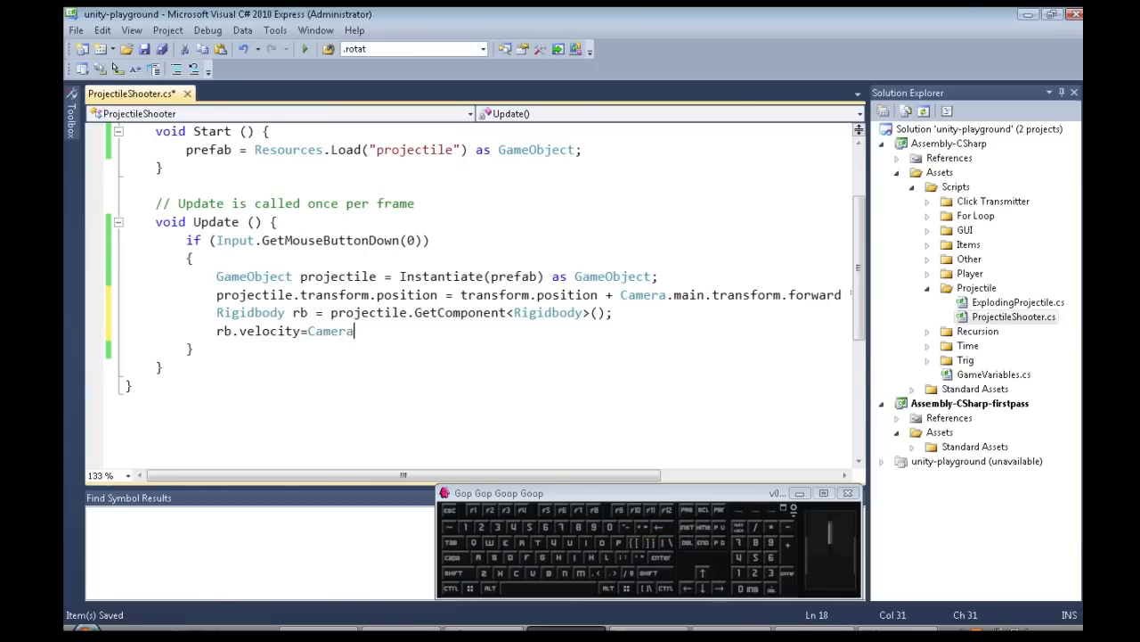
{"action": "type", "text": ".main.tr"}
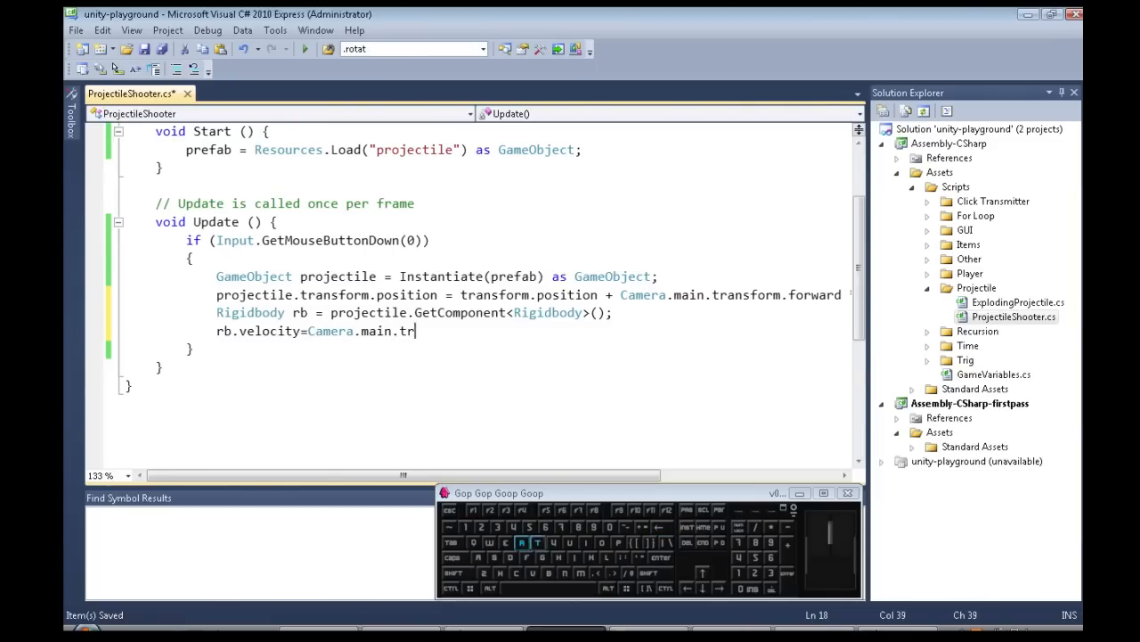
{"action": "type", "text": "ansform.forward"}
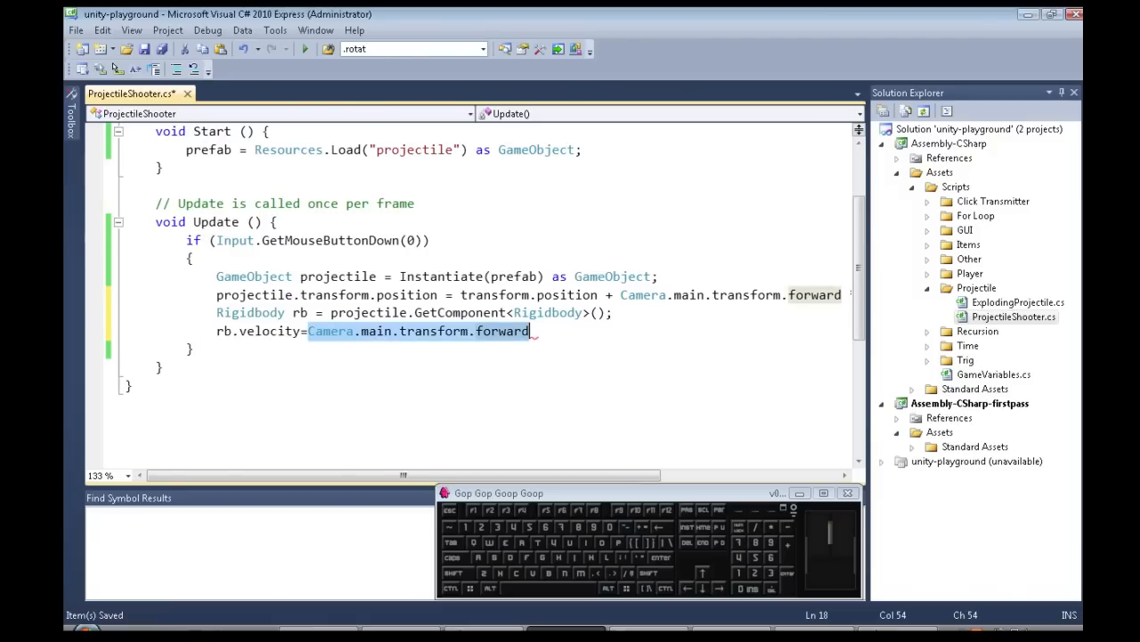
{"action": "type", "text": "*"}
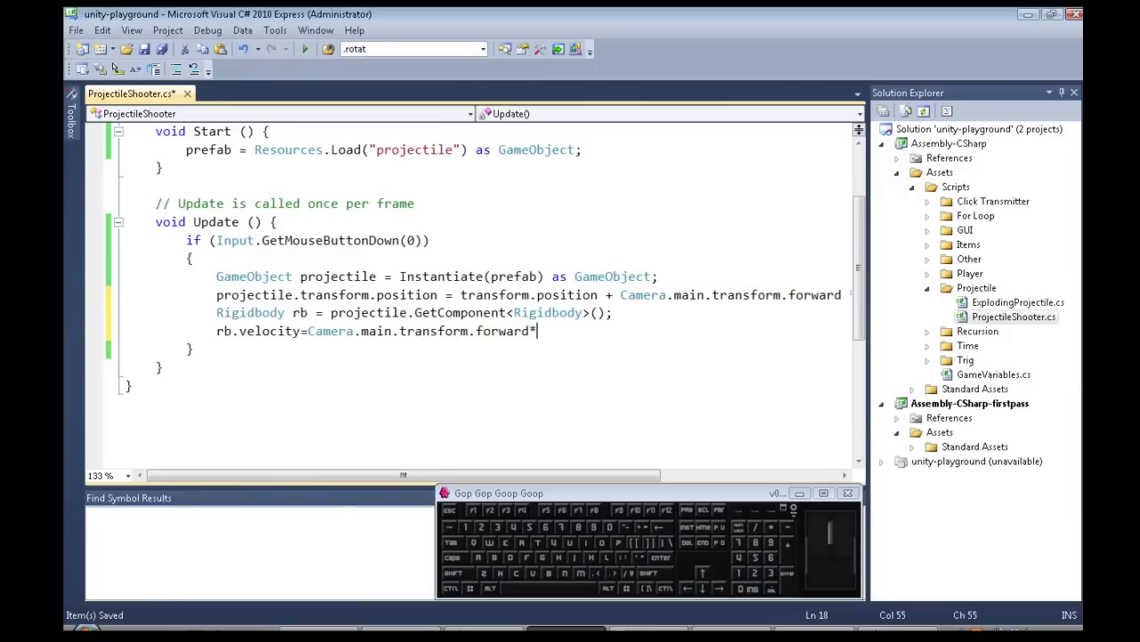
{"action": "type", "text": "40;"}
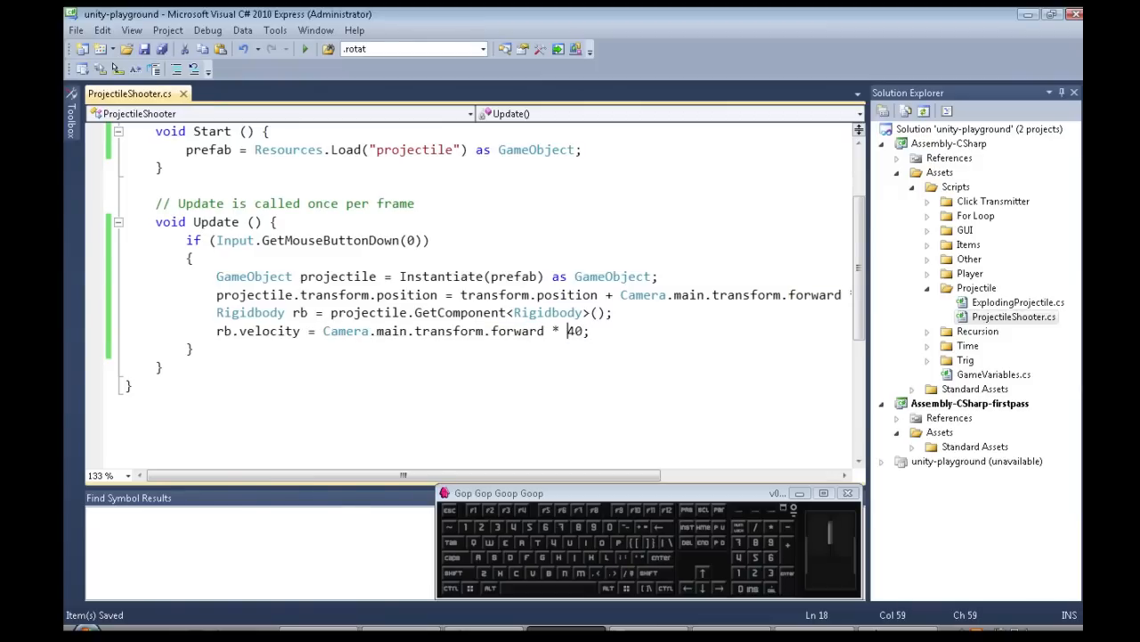
{"action": "double_click", "coordinate": [575, 331]}
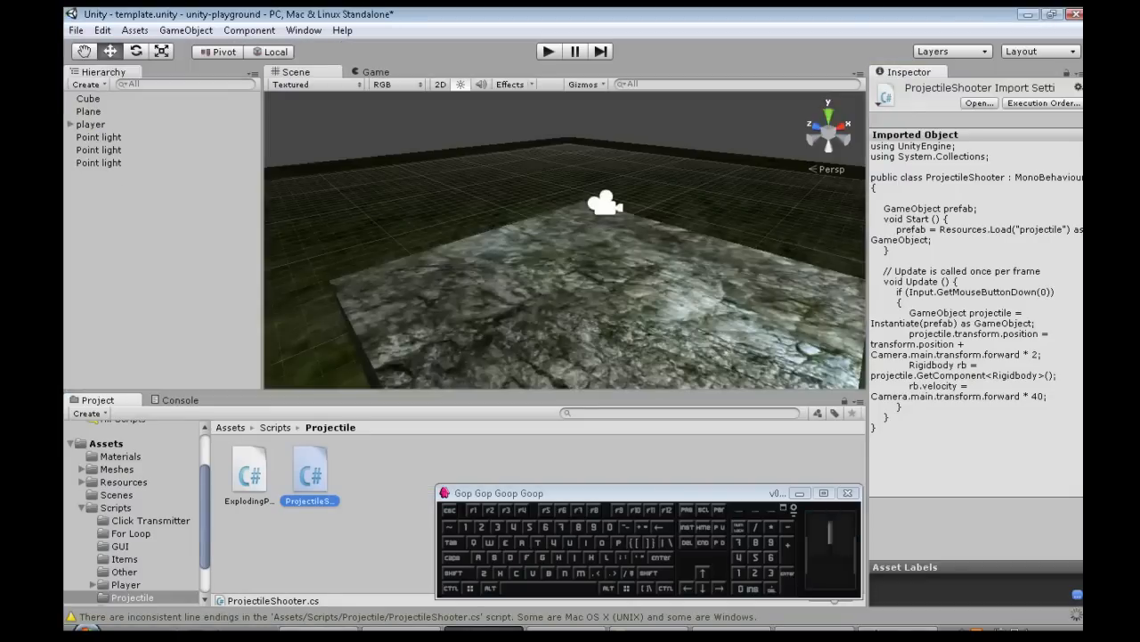
{"action": "mouse_move", "coordinate": [100, 125]}
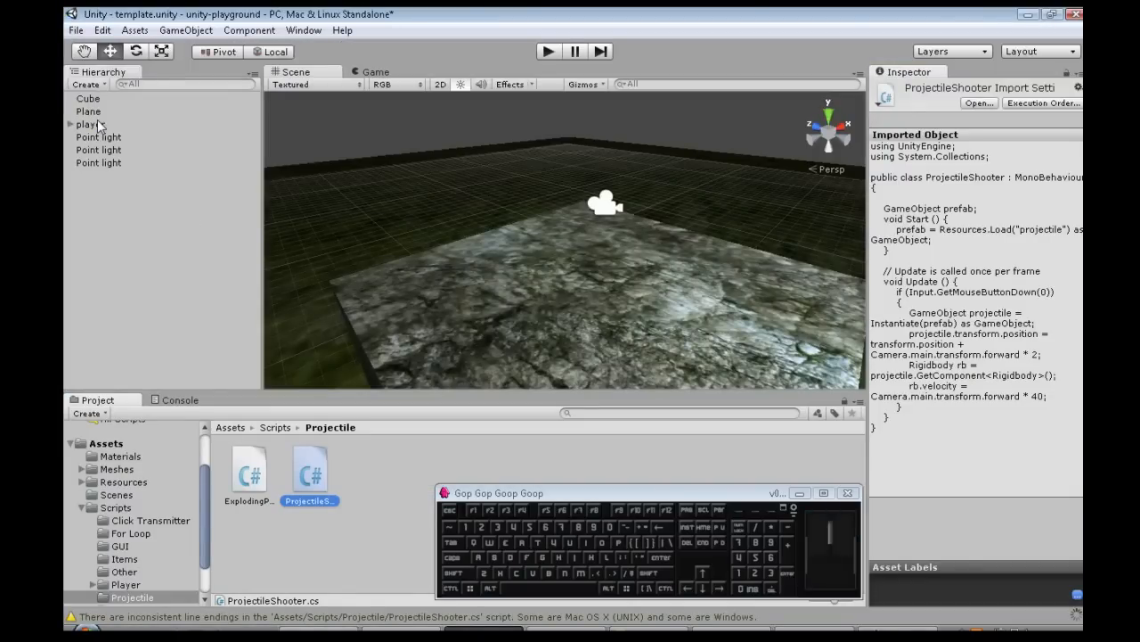
Select the player and open Add Component in the Inspector to search for 'proj'.
{"action": "left_click", "coordinate": [90, 124]}
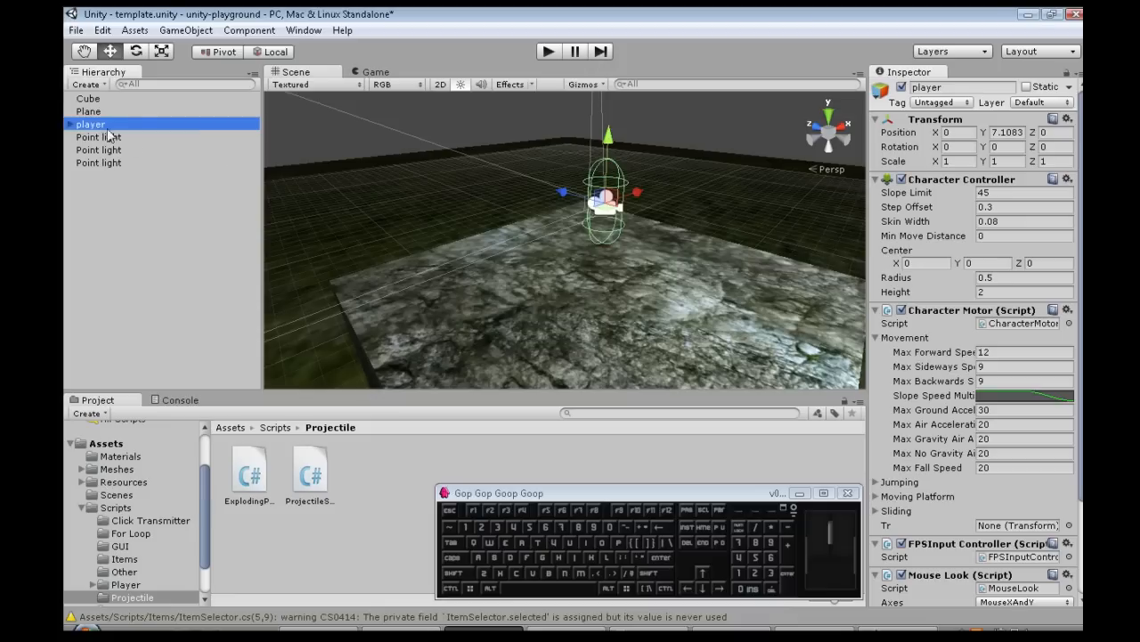
{"action": "scroll", "scroll_direction": "down", "scroll_amount": 3}
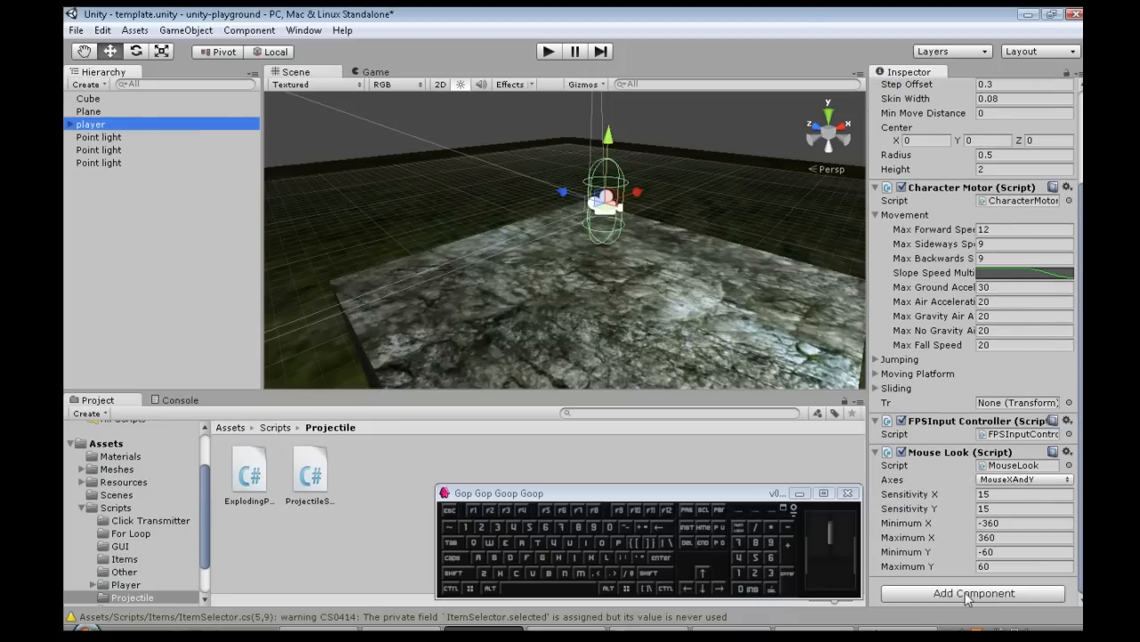
{"action": "left_click", "coordinate": [974, 594]}
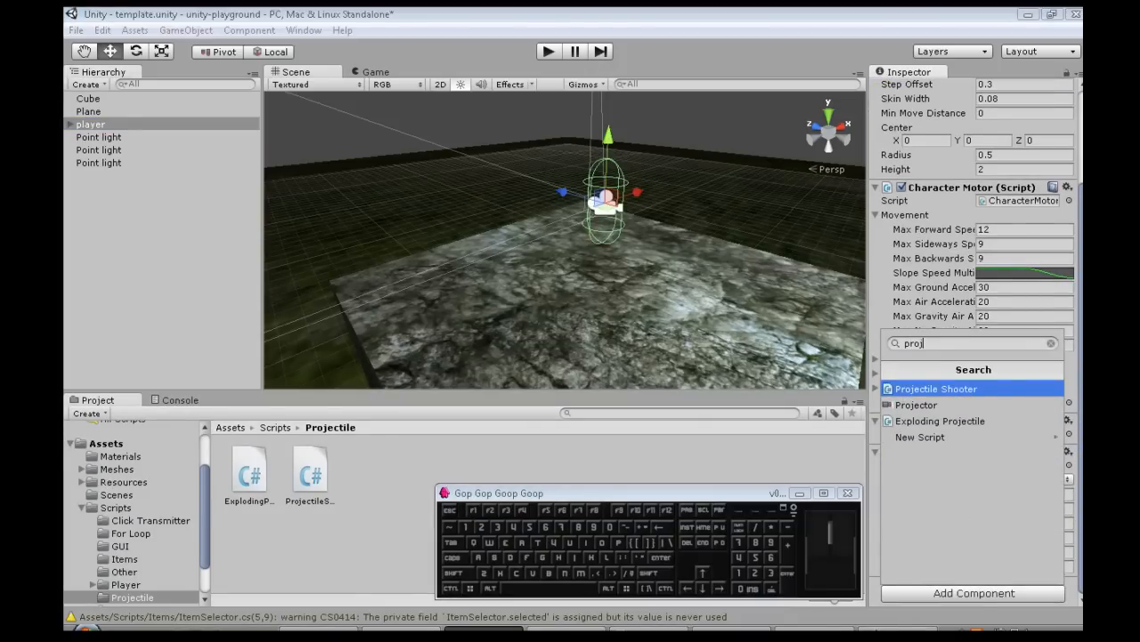